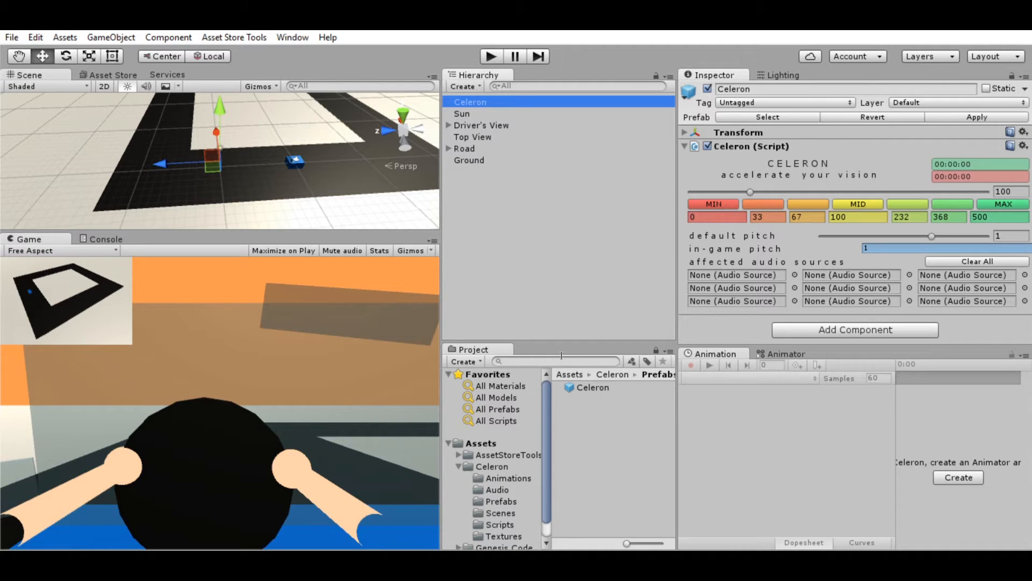
mouse_move(817, 263)
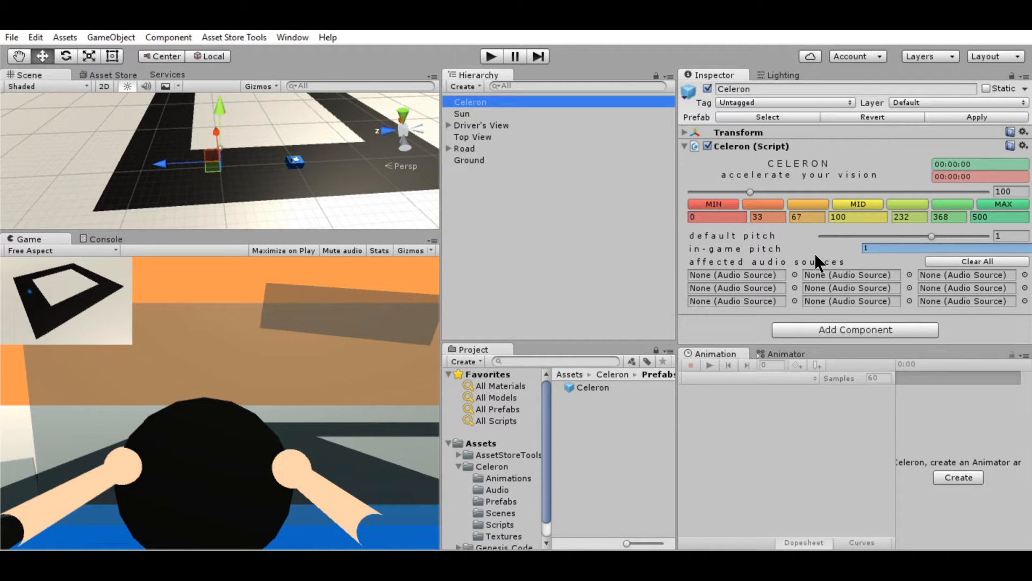
mouse_move(787, 170)
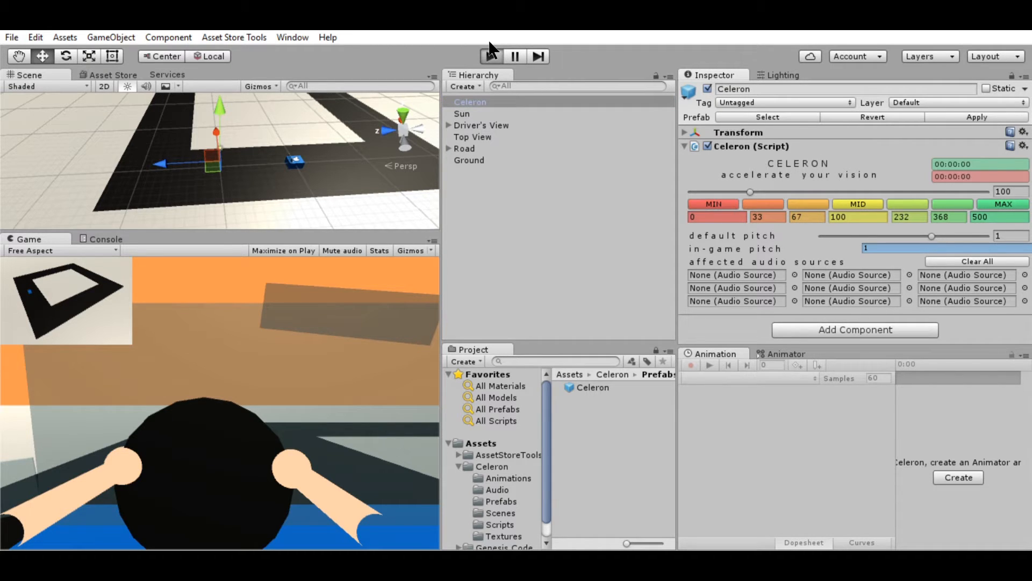
- Start the driving demo and push the Celeron speed slider up to around 162 then 231
left_click(490, 55)
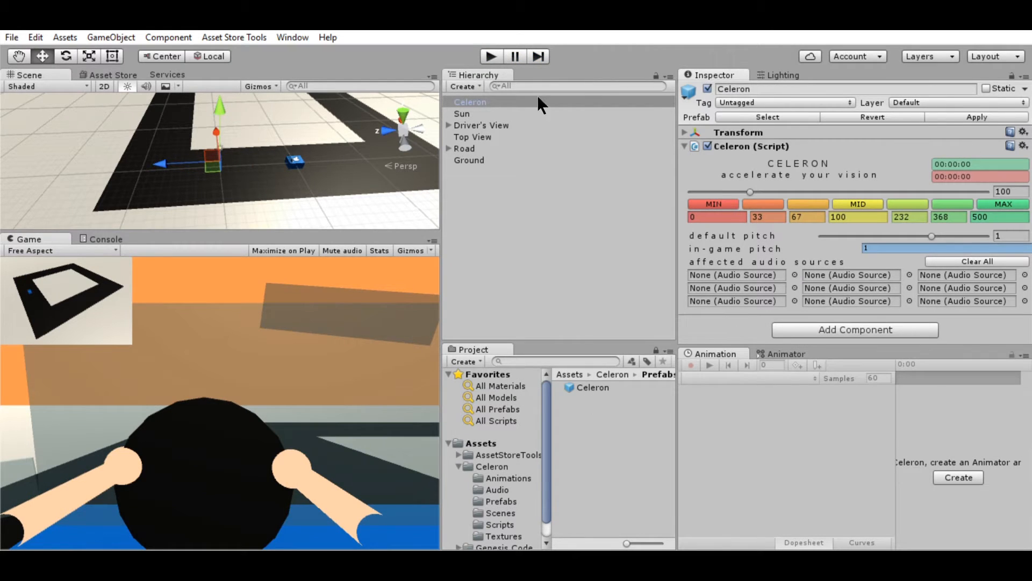
mouse_move(740, 159)
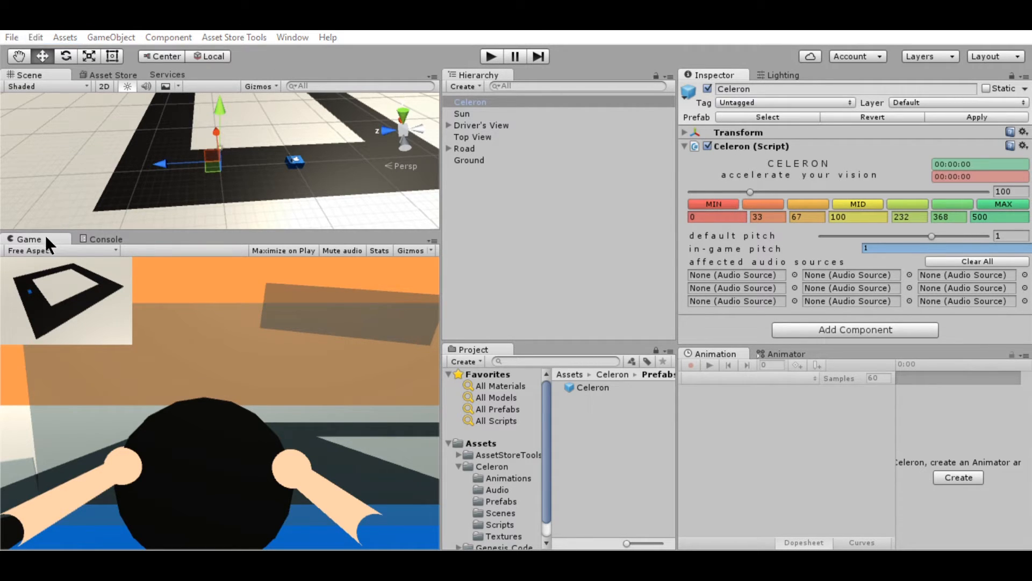
mouse_move(314, 141)
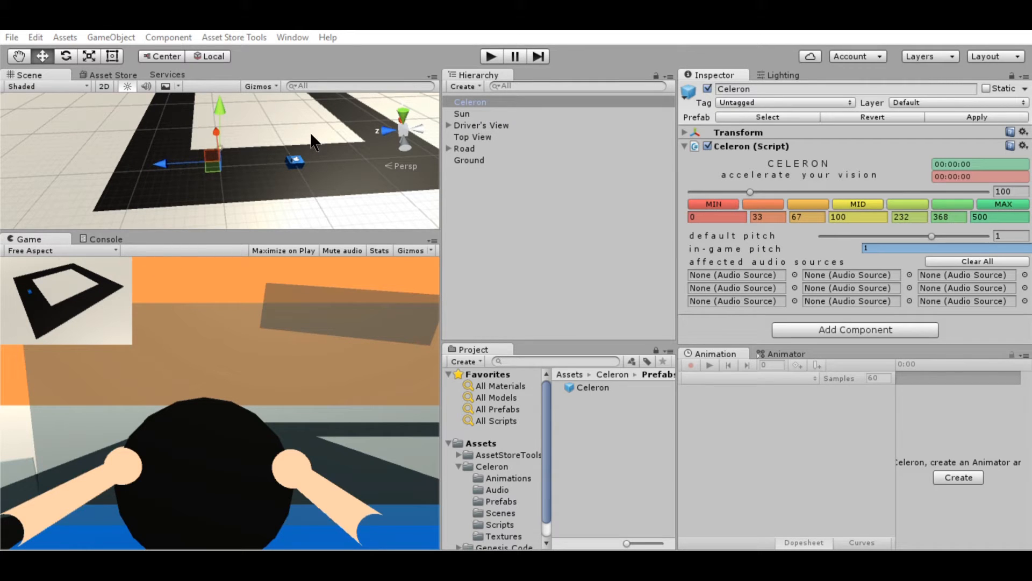
mouse_move(205, 142)
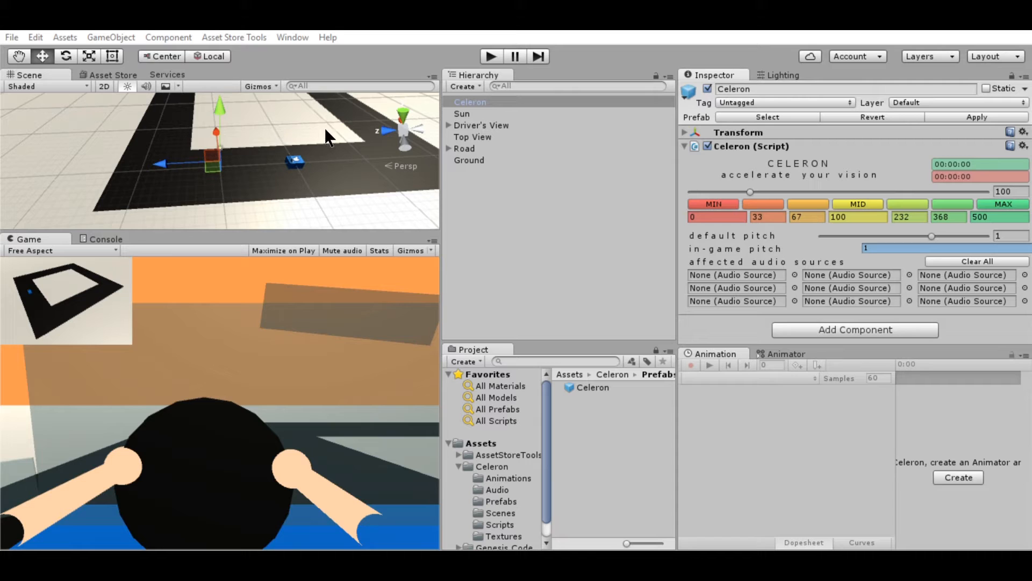
mouse_move(114, 224)
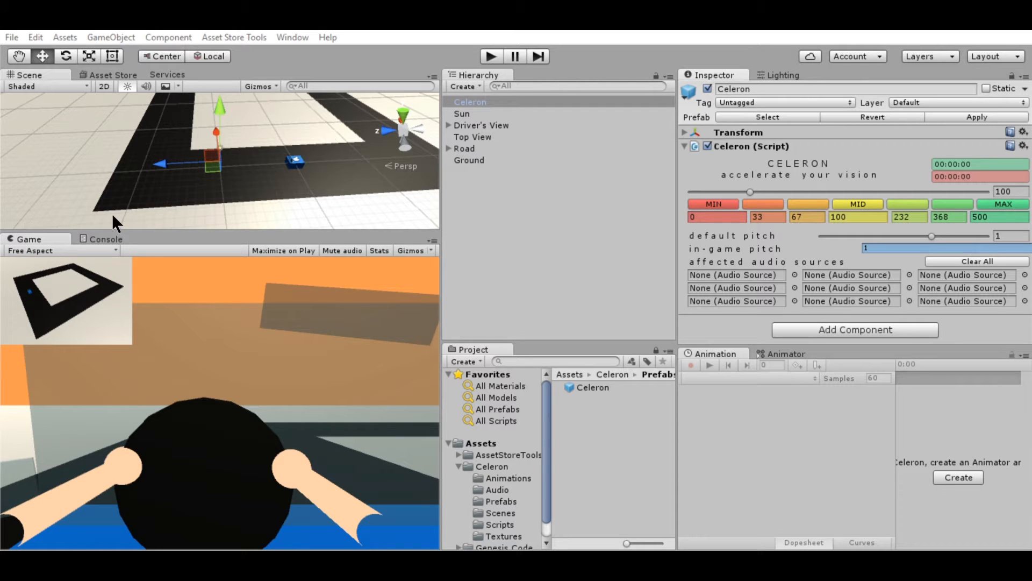
mouse_move(119, 245)
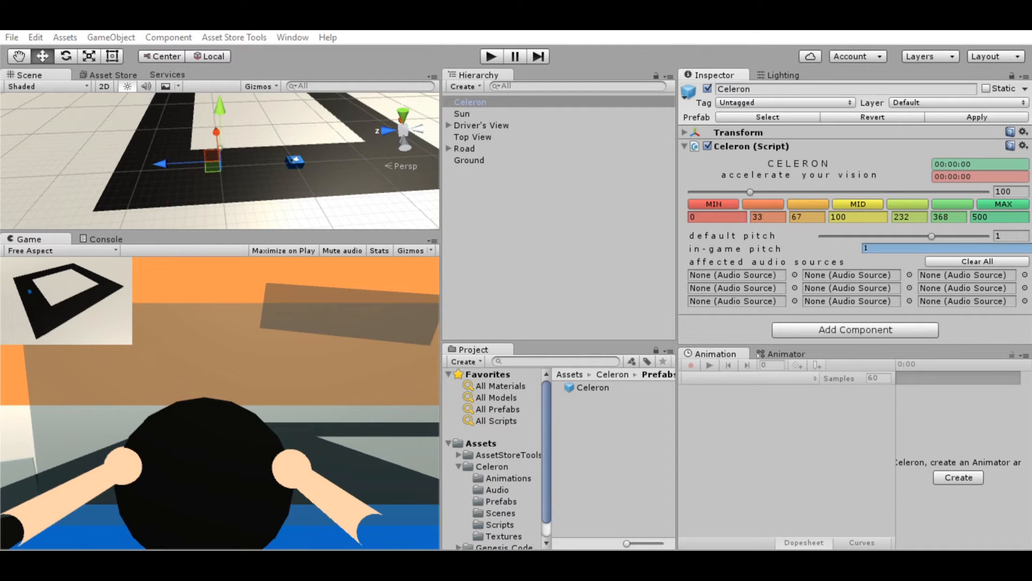
mouse_move(350, 153)
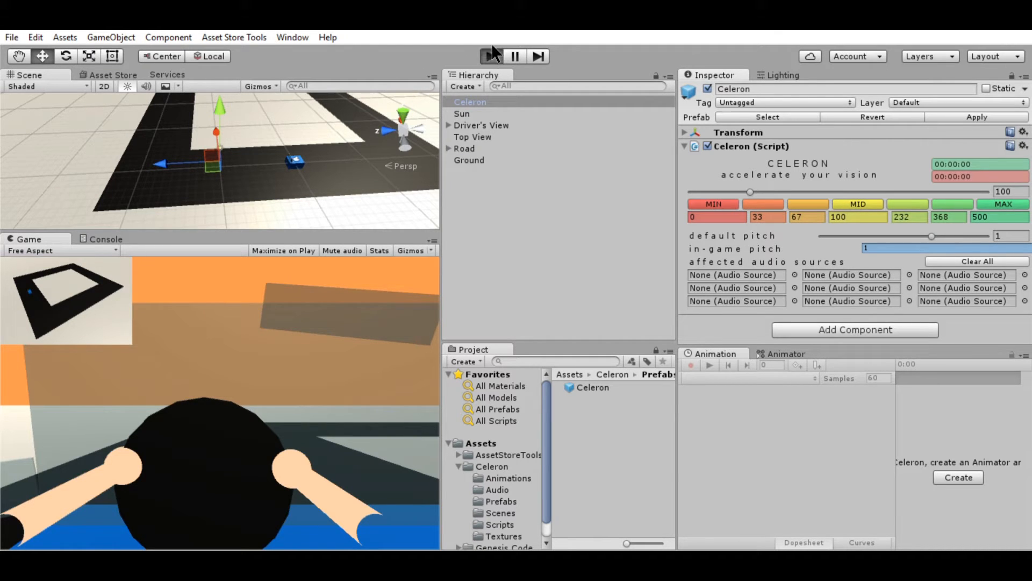
left_click(490, 56)
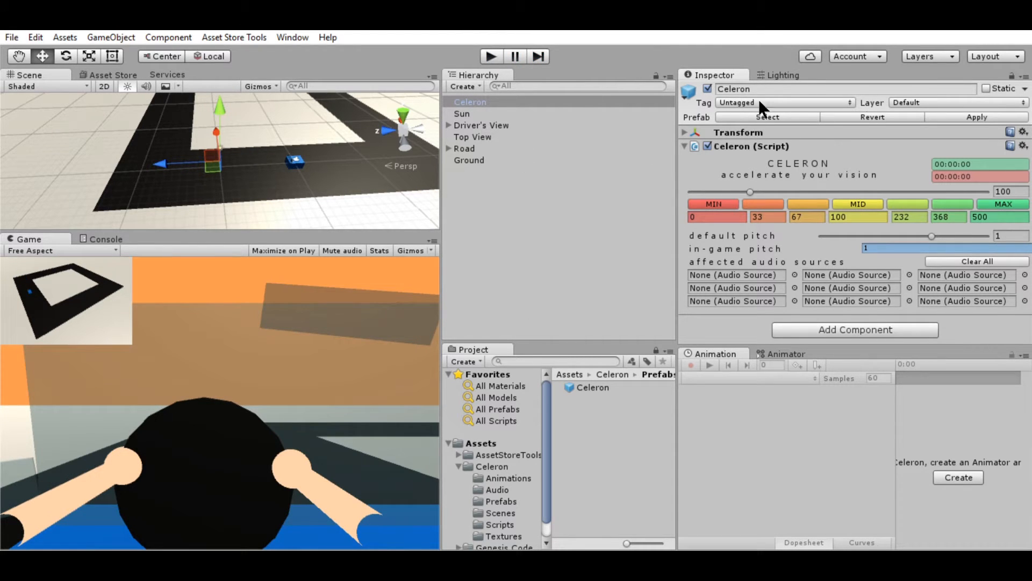
mouse_move(561, 110)
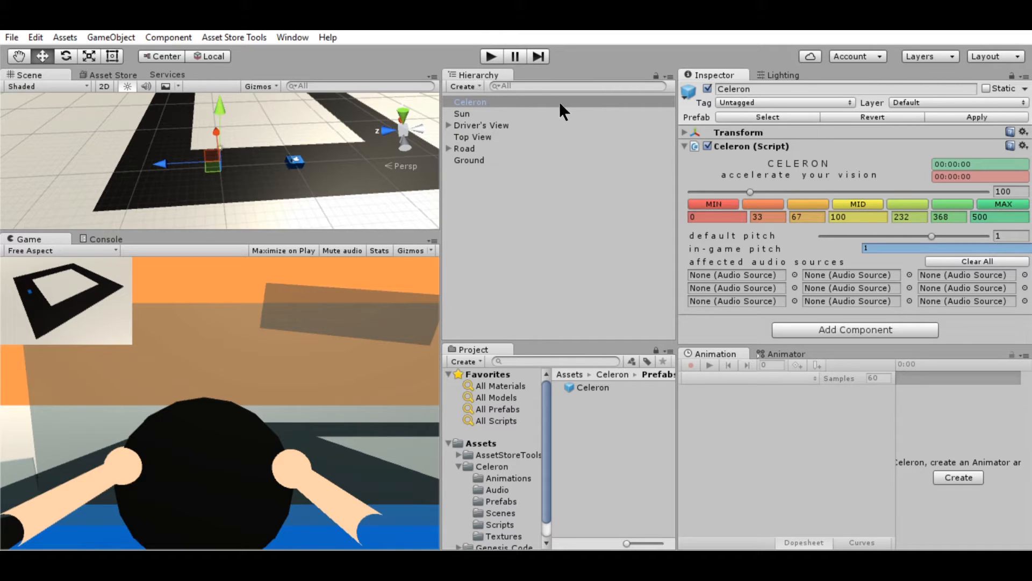
mouse_move(627, 482)
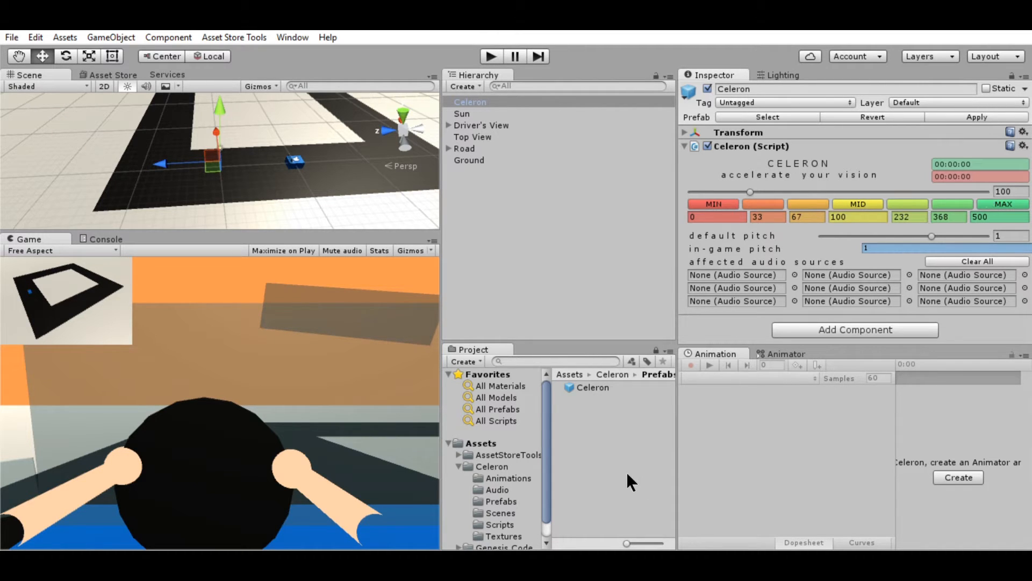
mouse_move(722, 373)
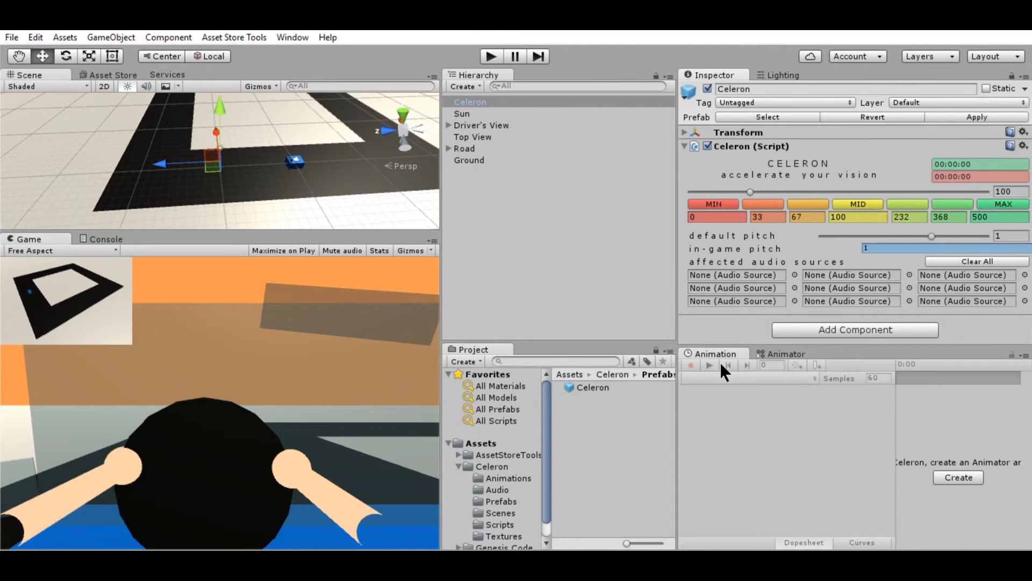
mouse_move(950, 152)
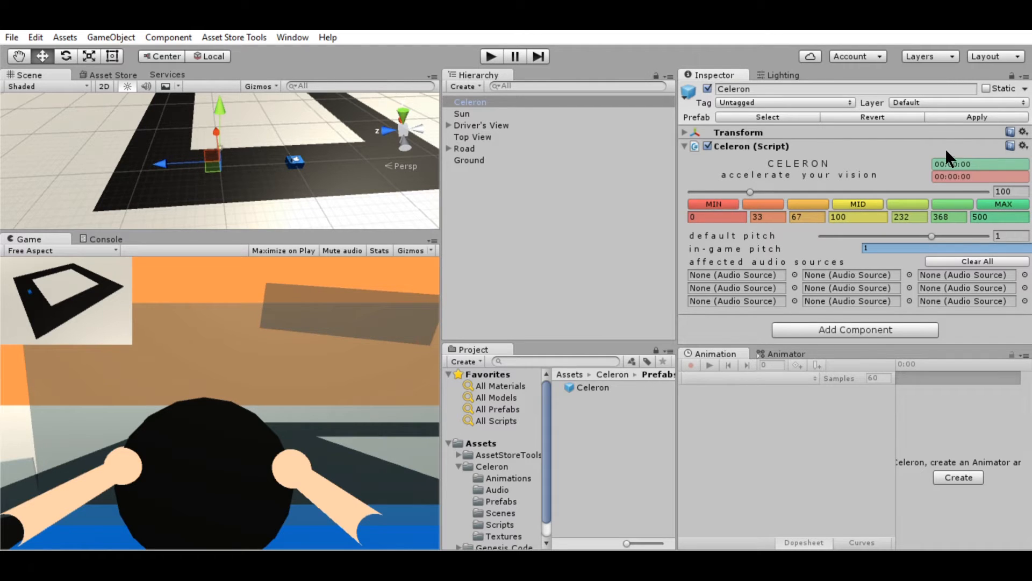
mouse_move(935, 179)
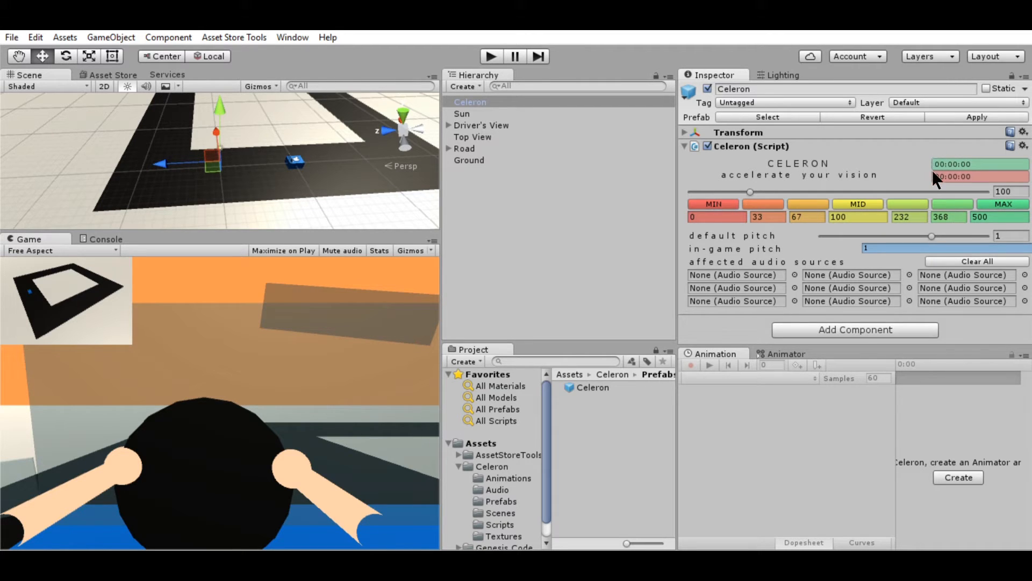
mouse_move(905, 153)
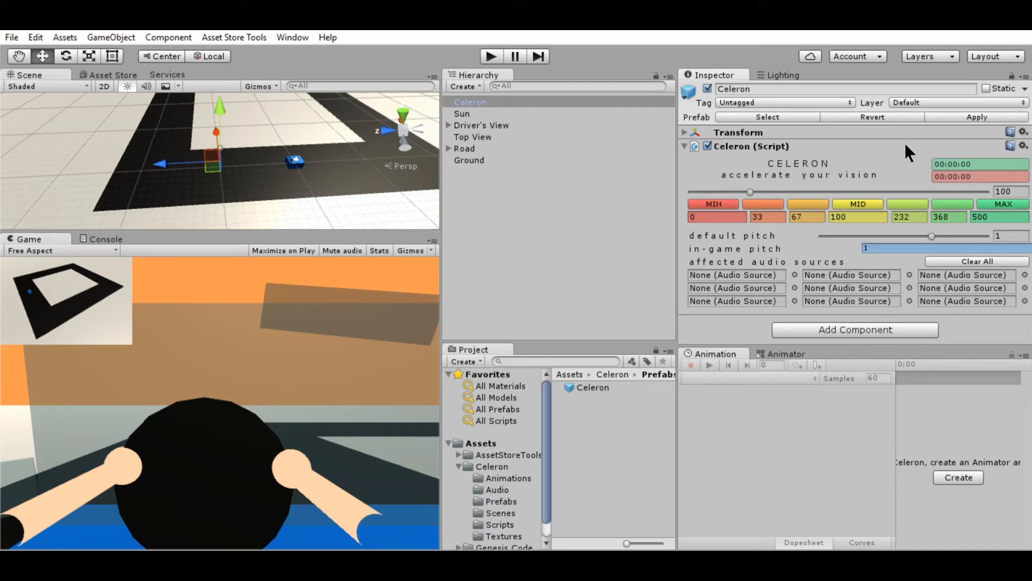
mouse_move(932, 215)
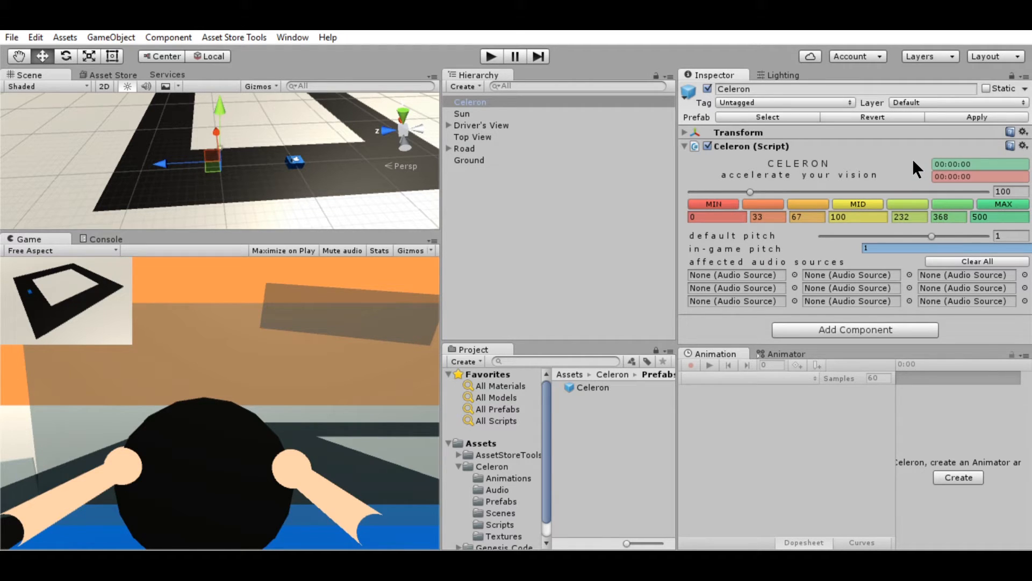
mouse_move(955, 159)
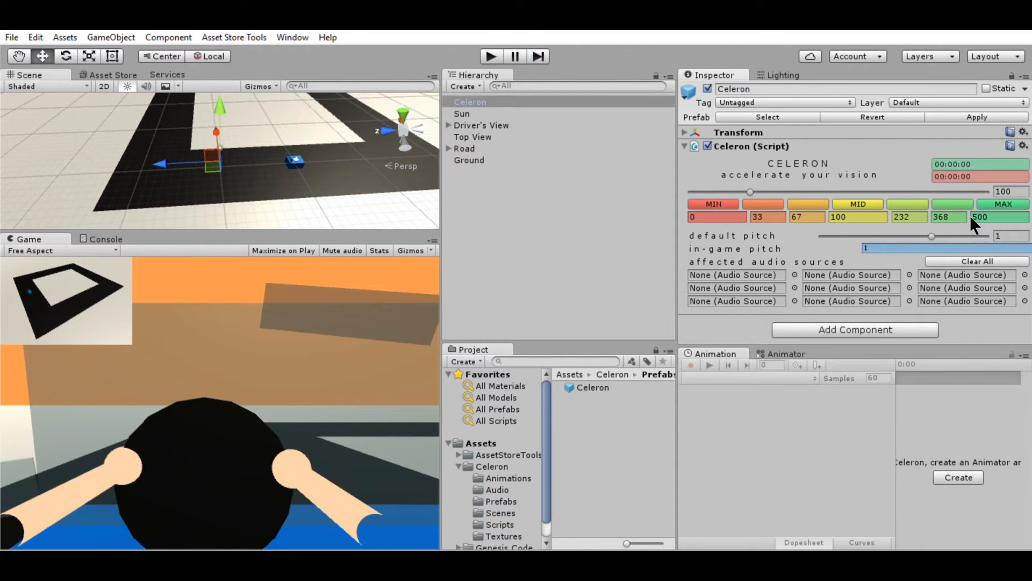
mouse_move(987, 159)
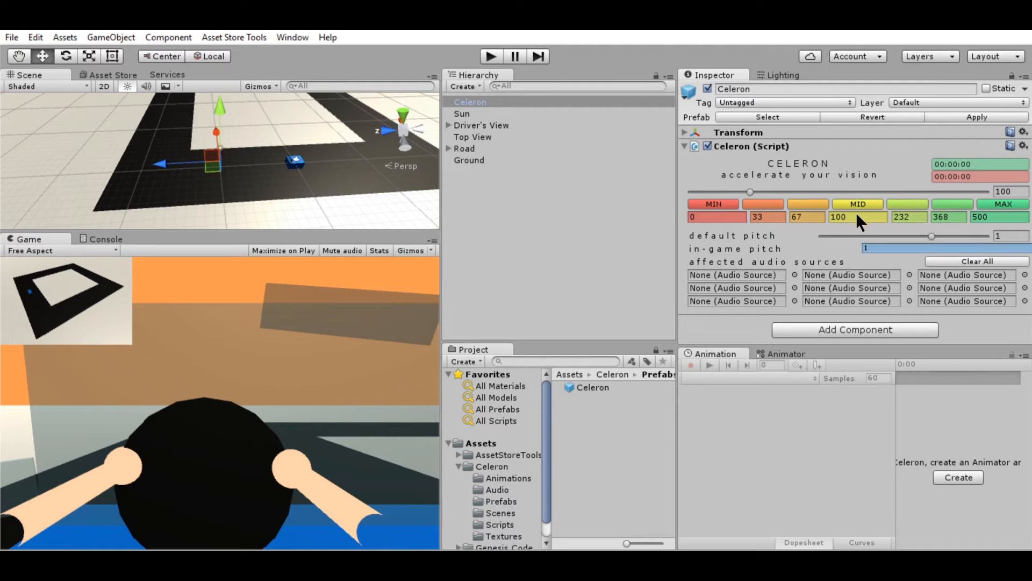
mouse_move(922, 154)
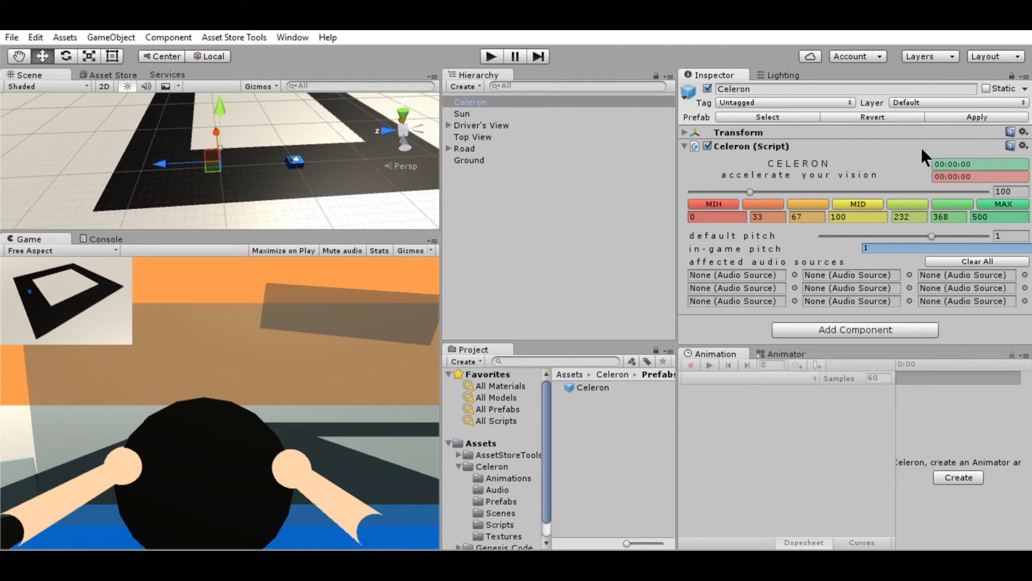
mouse_move(802, 192)
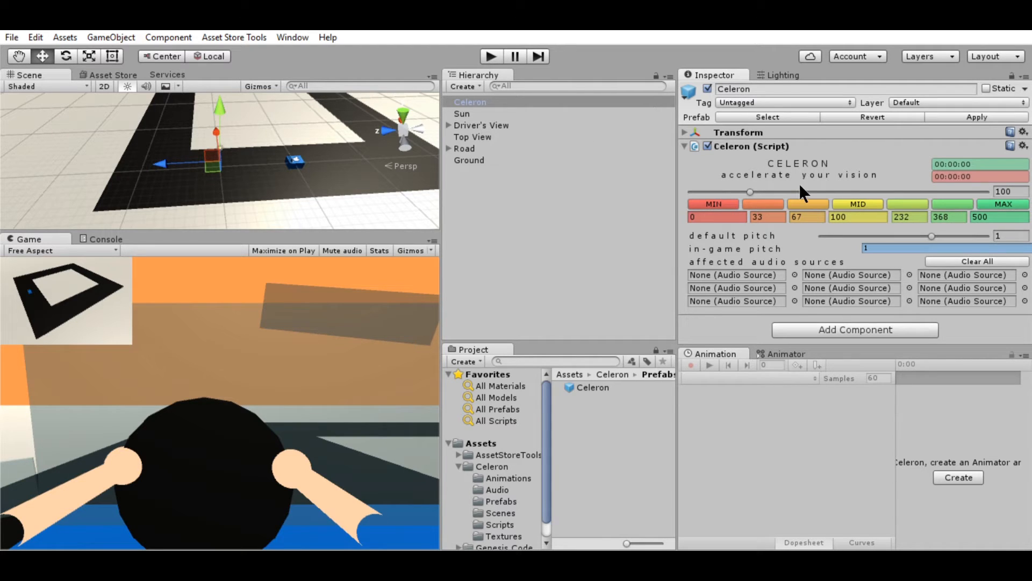
mouse_move(779, 191)
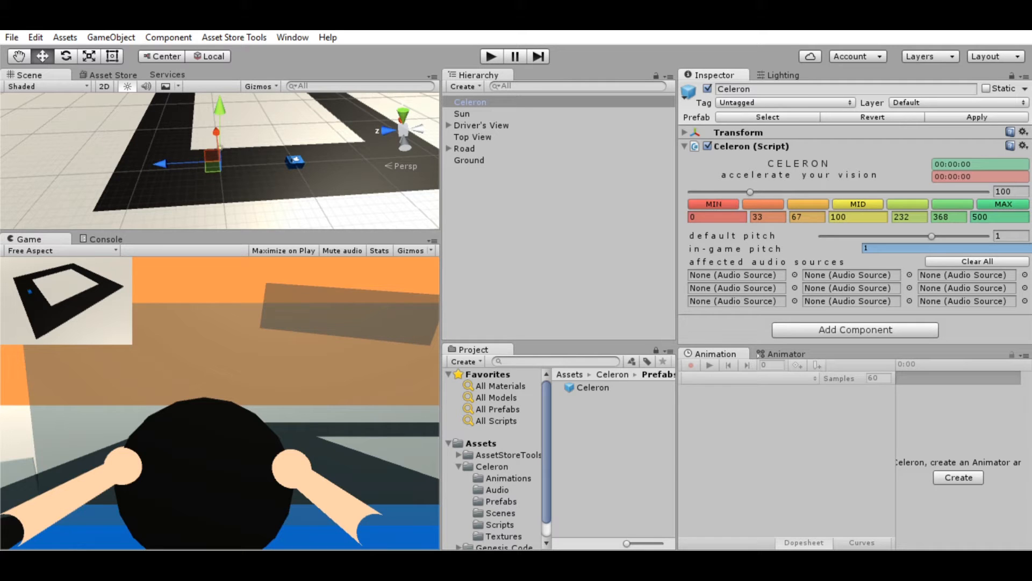
mouse_move(990, 162)
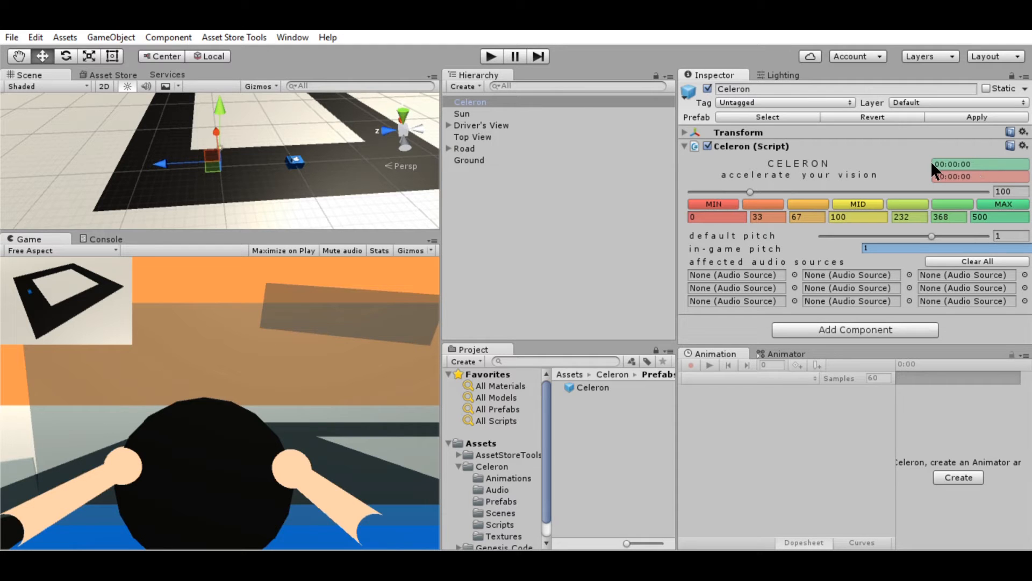
mouse_move(942, 203)
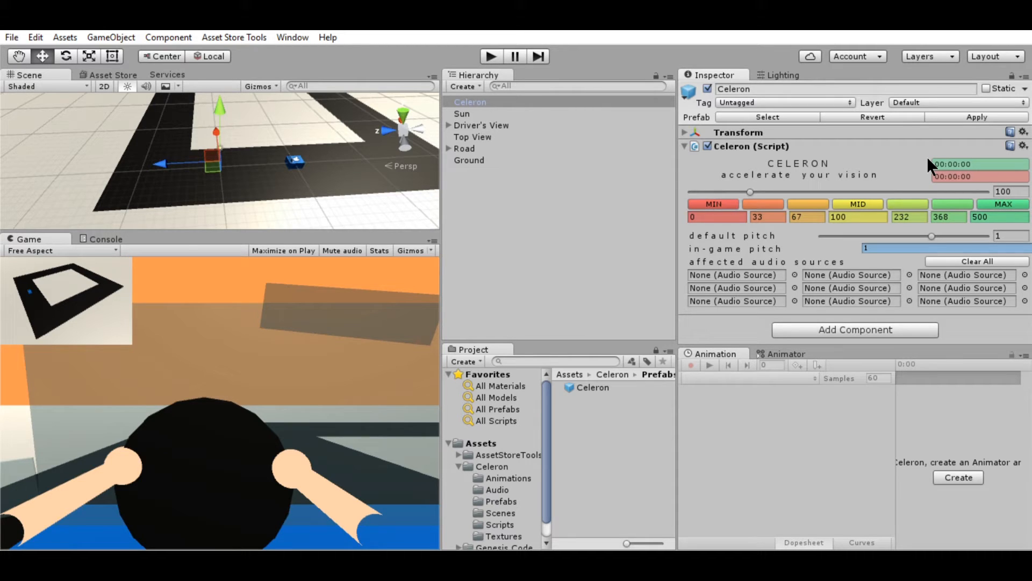
mouse_move(768, 188)
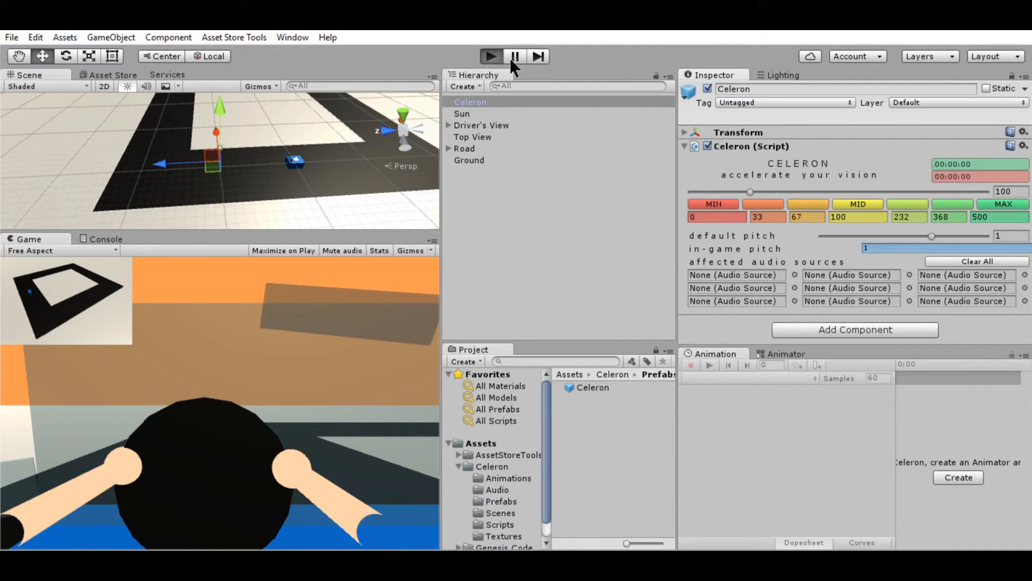
left_click(490, 56)
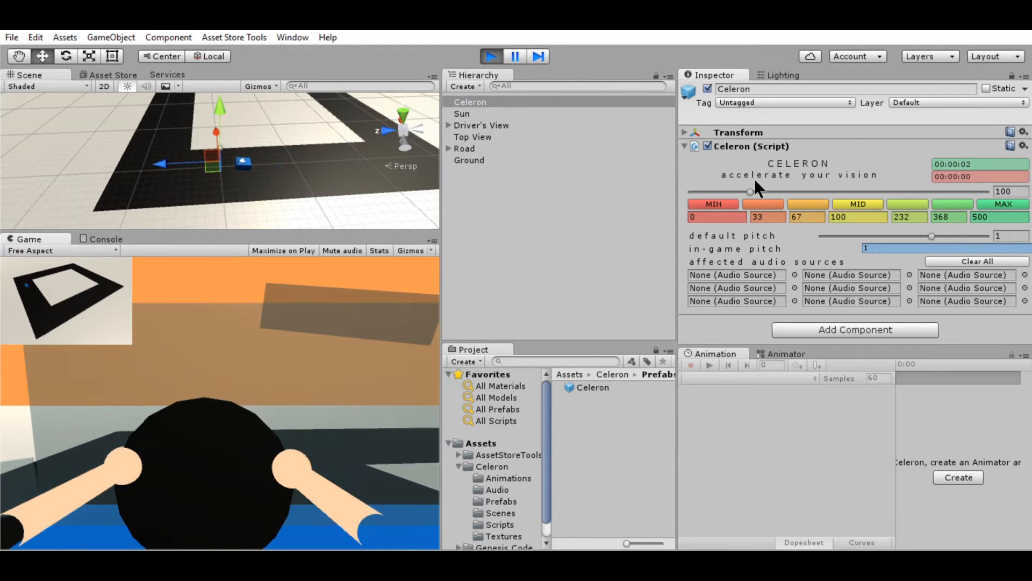
left_click_drag(750, 191, 787, 191)
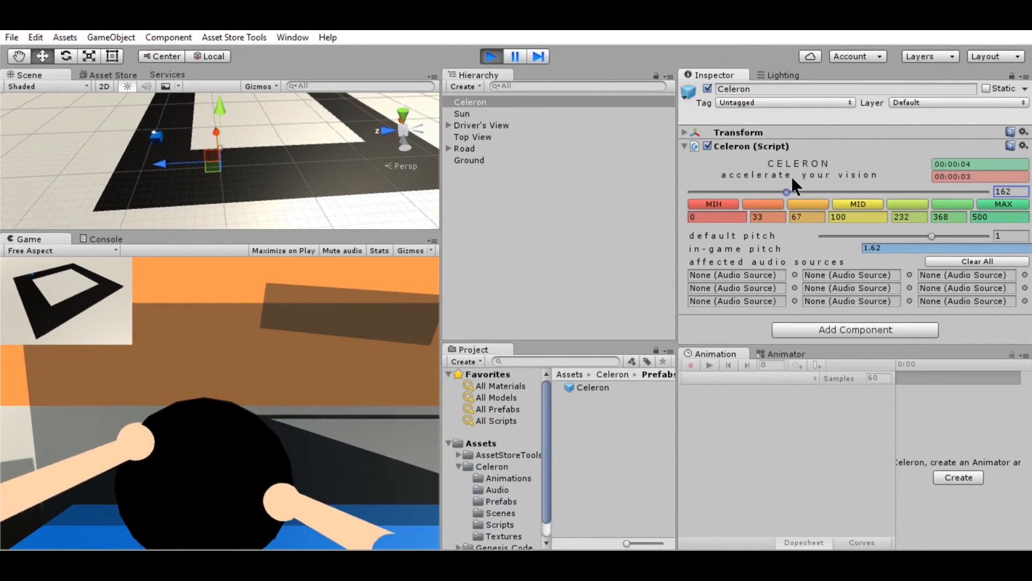
left_click_drag(785, 192, 827, 192)
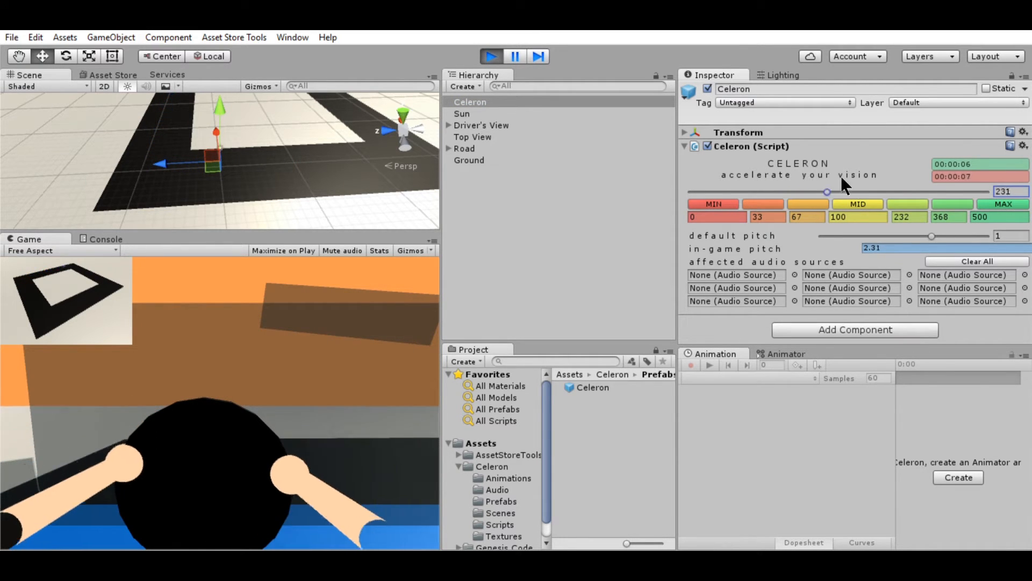
left_click_drag(827, 191, 946, 191)
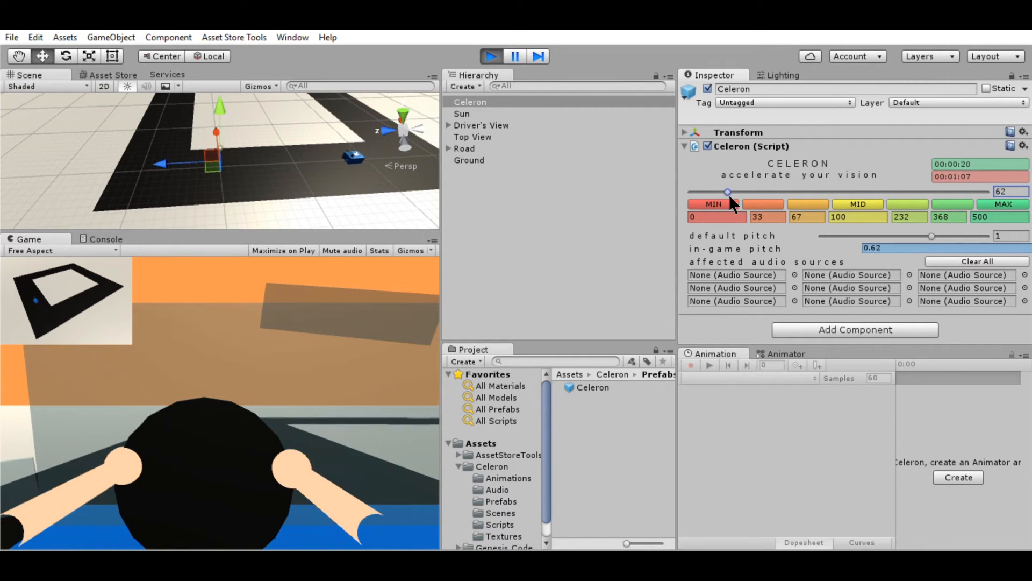
- Drag the speed slider down through 50 to about 20 for slow motion
left_click_drag(728, 191, 721, 192)
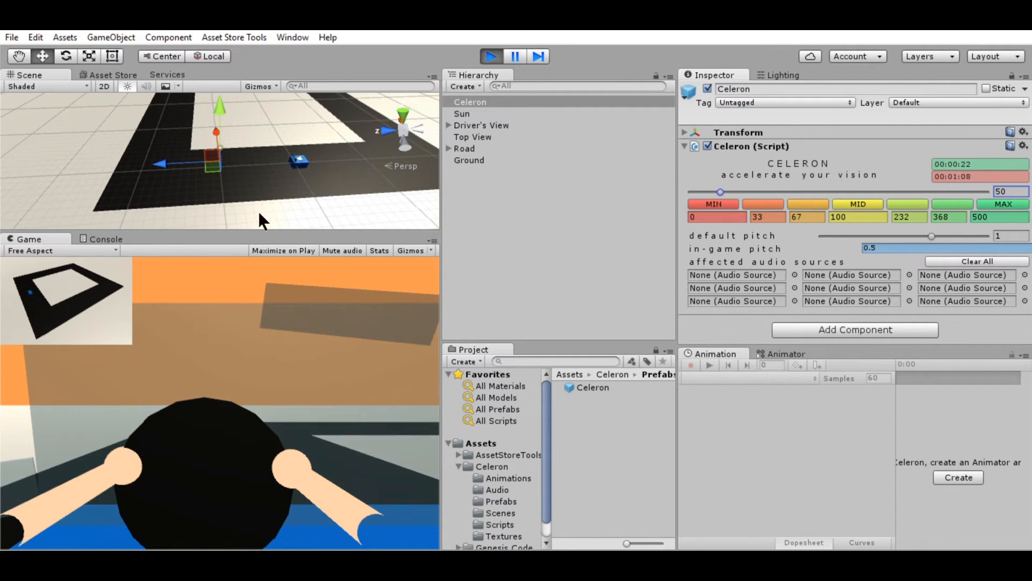
left_click_drag(721, 192, 691, 192)
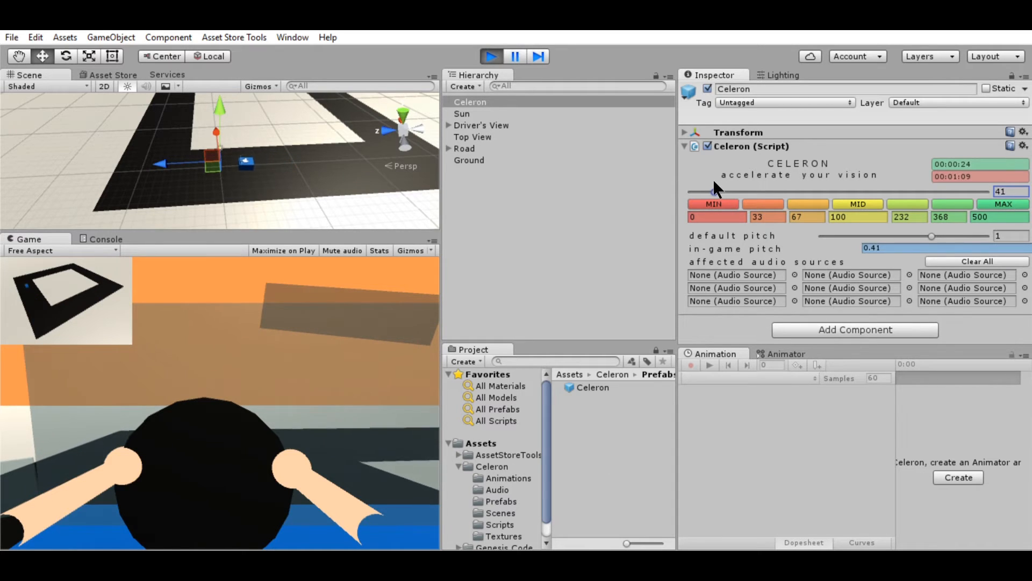
left_click_drag(717, 191, 698, 192)
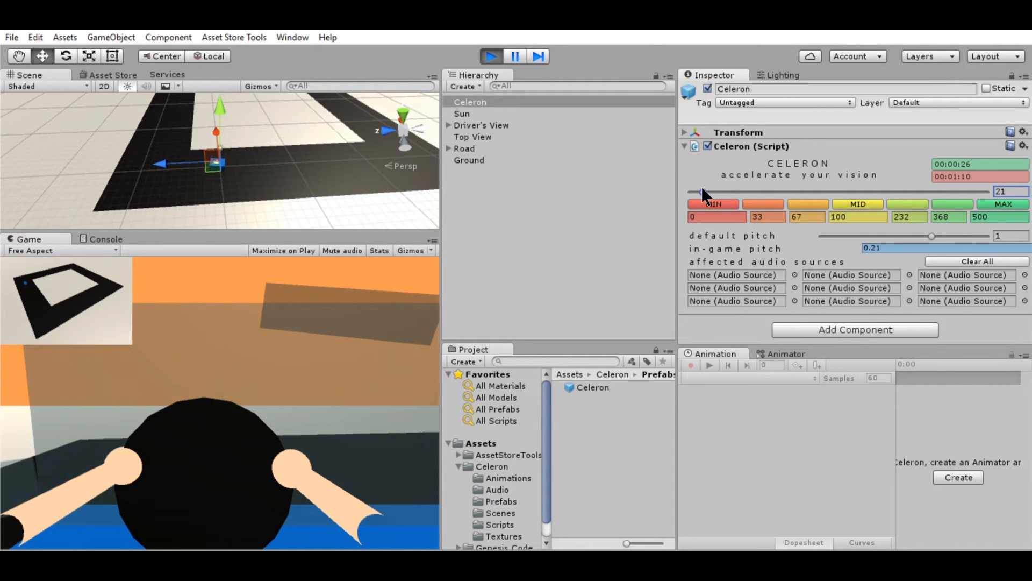
left_click_drag(701, 191, 688, 191)
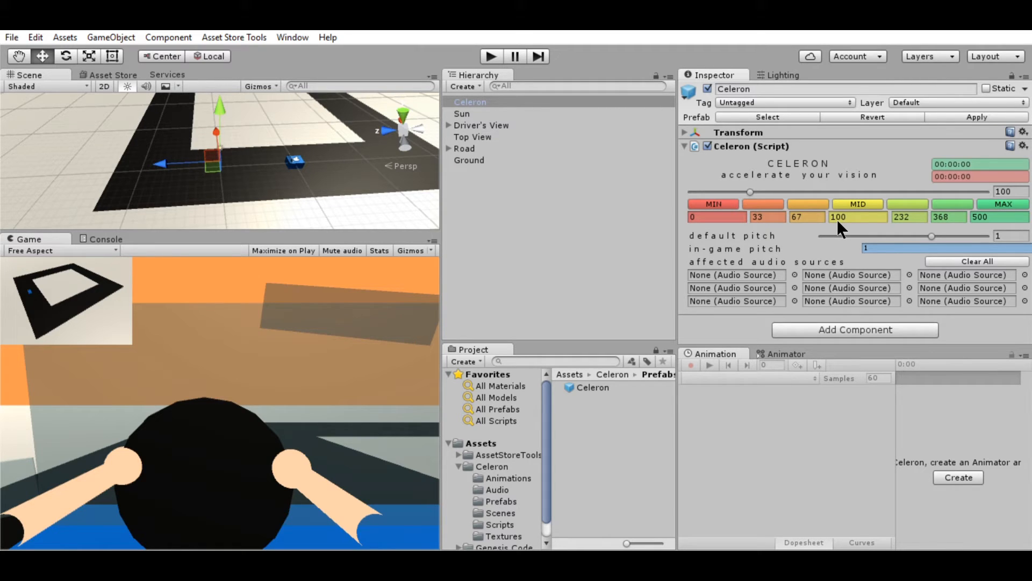
mouse_move(800, 267)
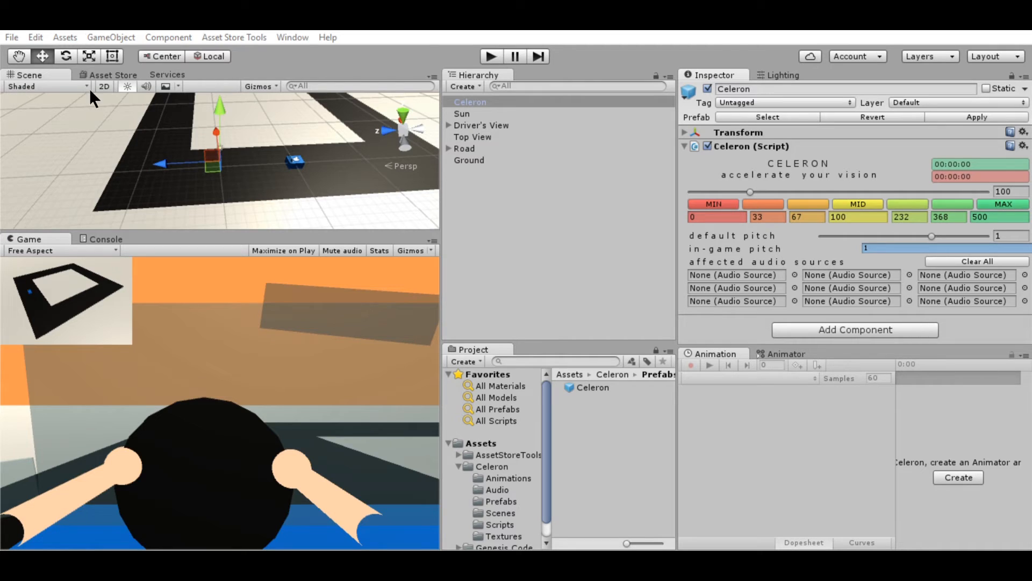
mouse_move(86, 80)
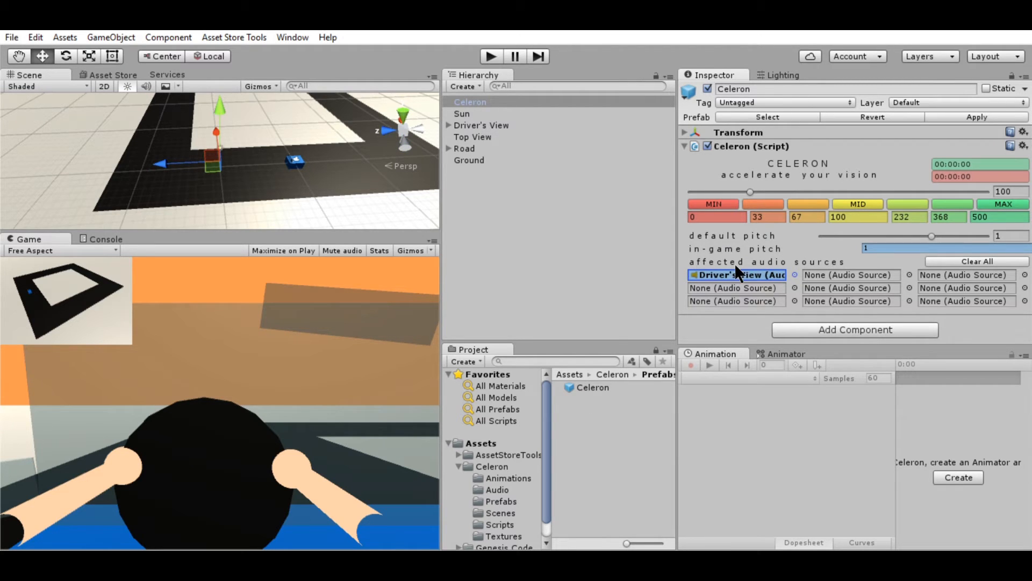
- Assign Driver's View to the first affected audio sources slot on the Celeron component
left_click(481, 125)
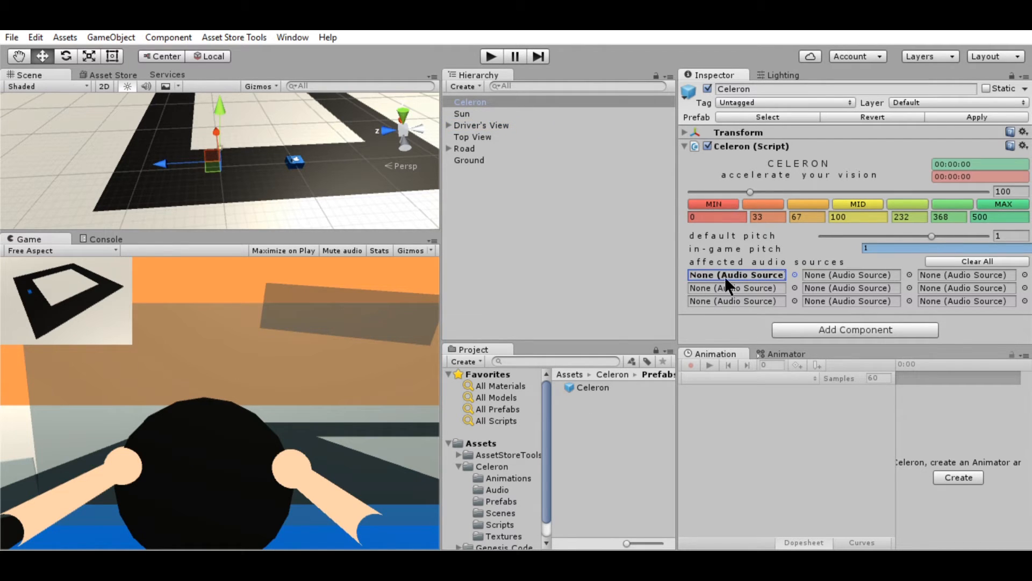
left_click(736, 275)
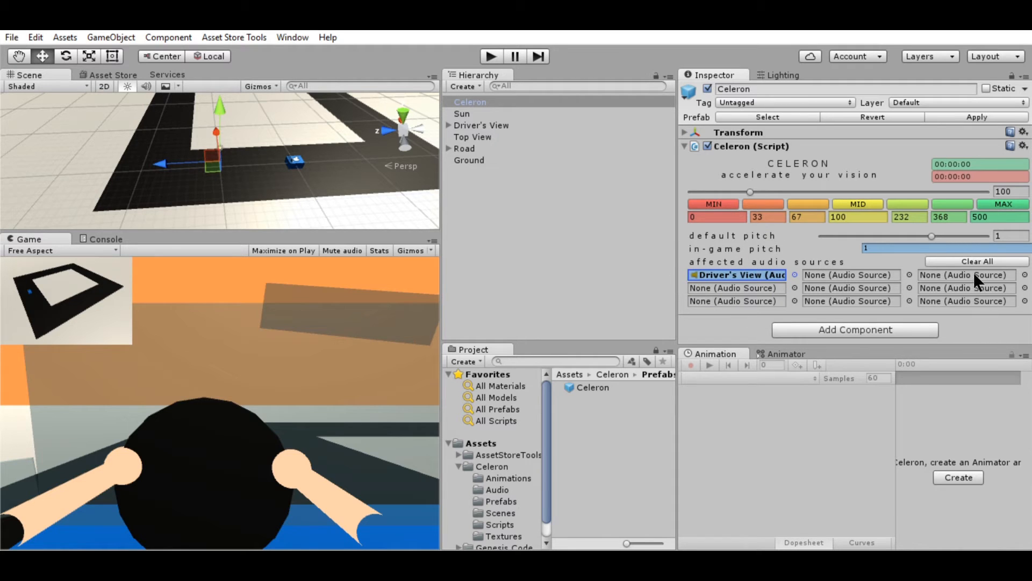
- Adjust the default pitch slider back and forth, settling it at about 1.74
left_click_drag(930, 235, 885, 236)
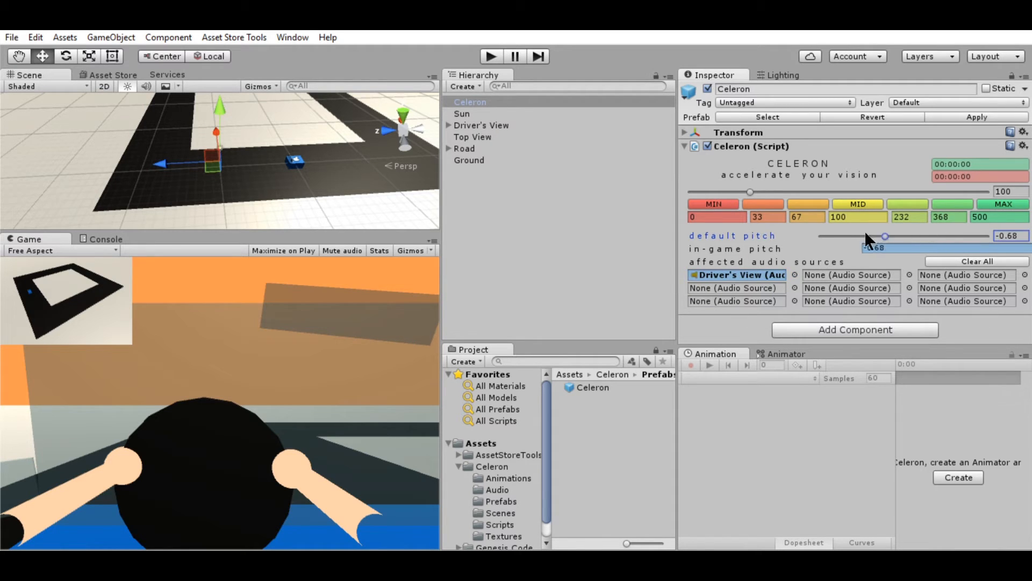
left_click_drag(884, 236, 919, 236)
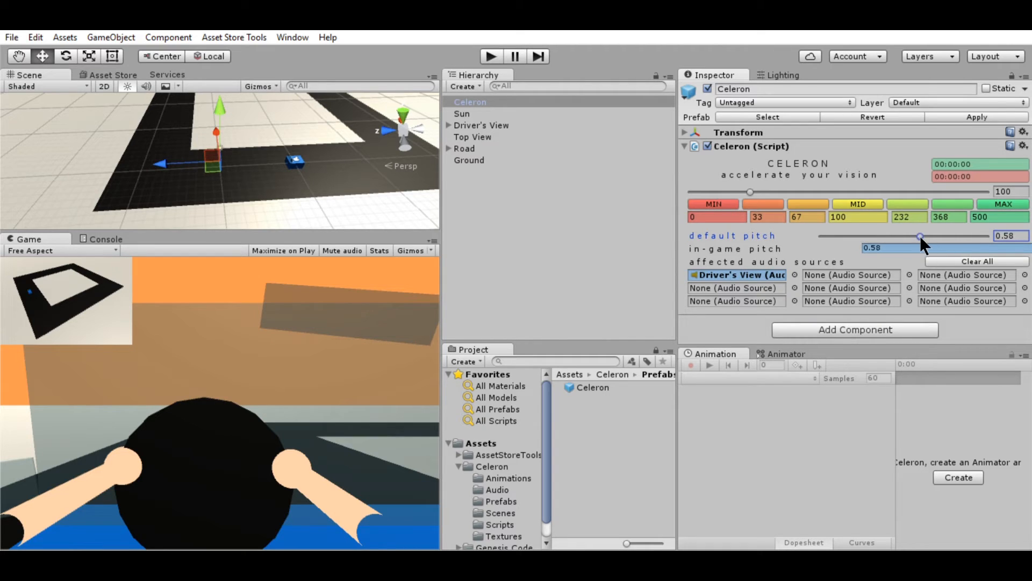
left_click_drag(919, 236, 895, 235)
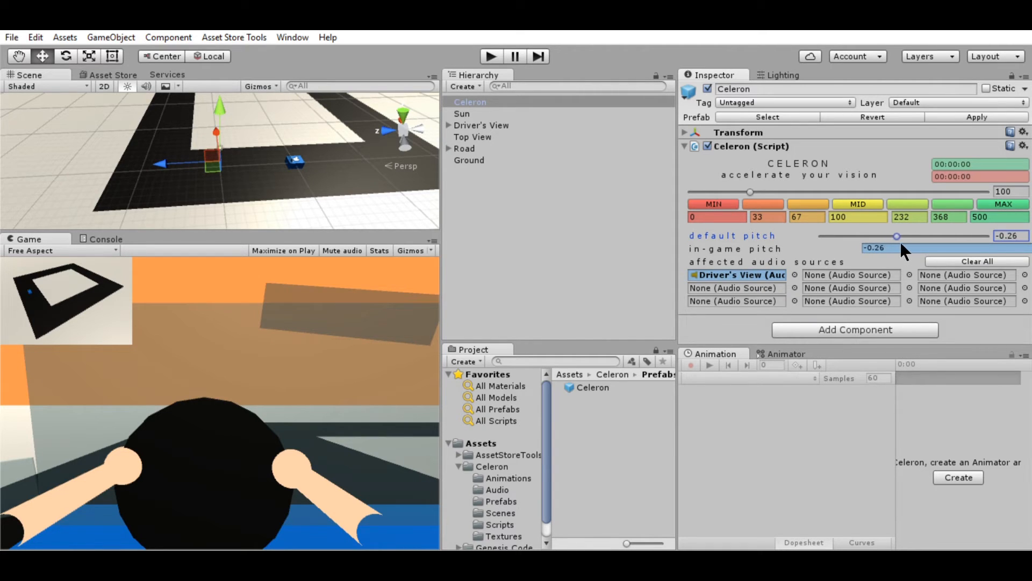
left_click_drag(896, 235, 917, 235)
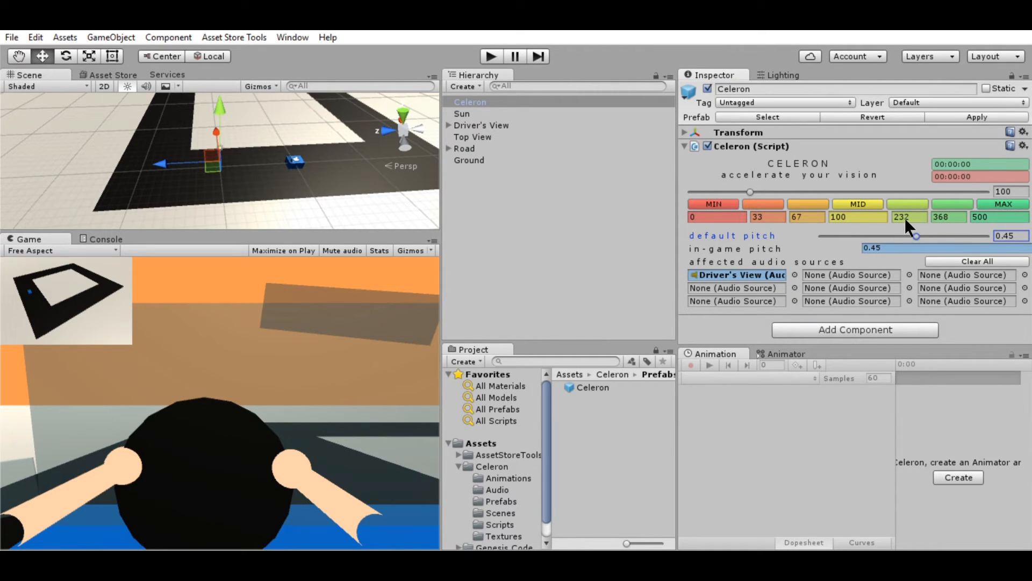
left_click_drag(915, 235, 949, 236)
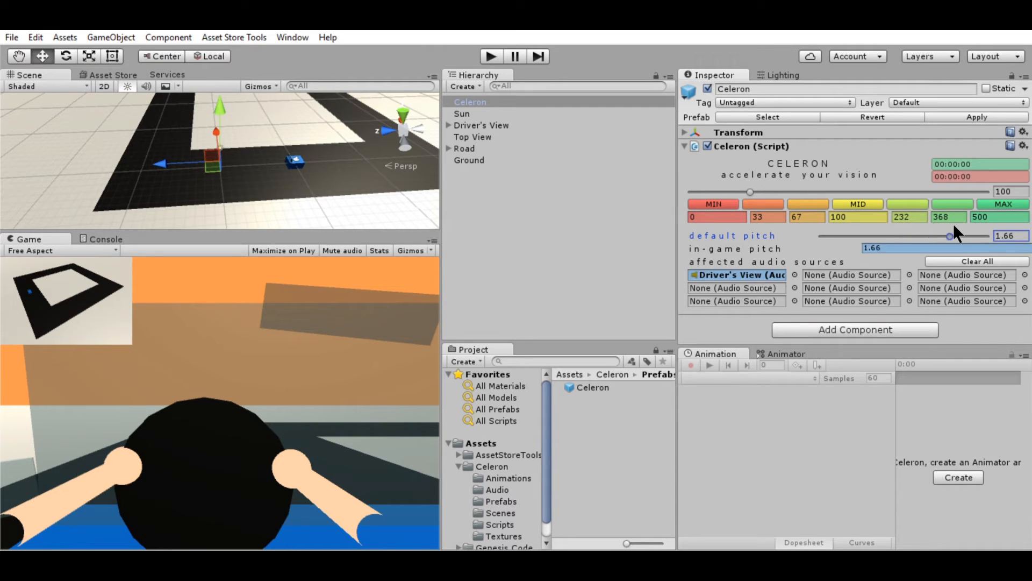
left_click_drag(946, 236, 951, 235)
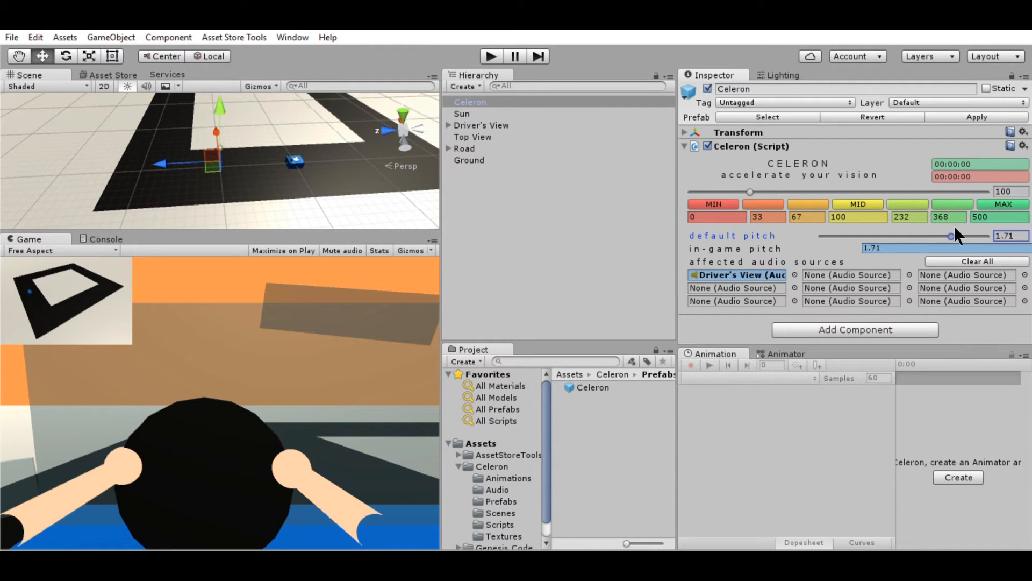
left_click_drag(950, 235, 953, 235)
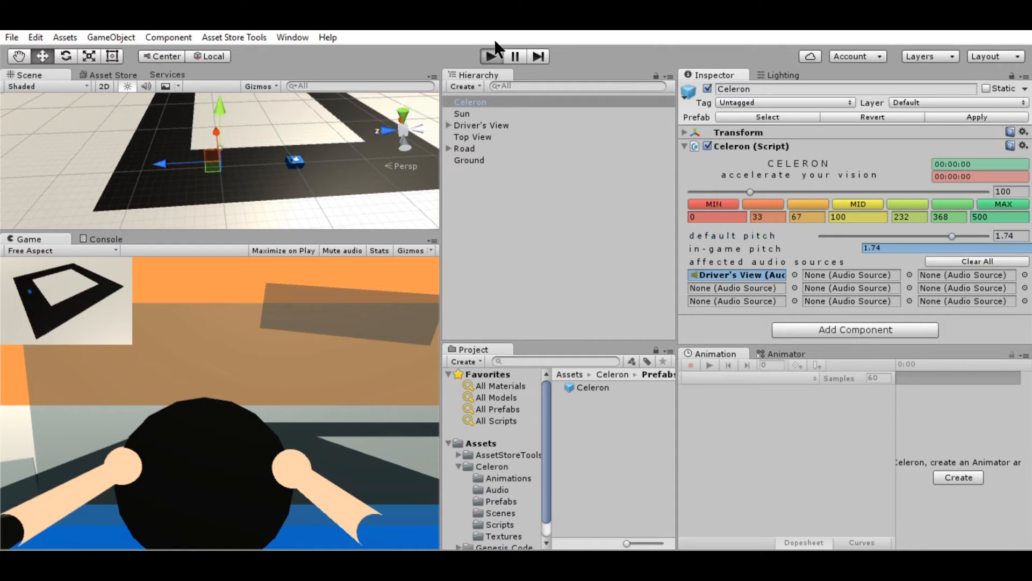
- Run and stop a quick play test, then lower the default pitch to 1.5
left_click(490, 56)
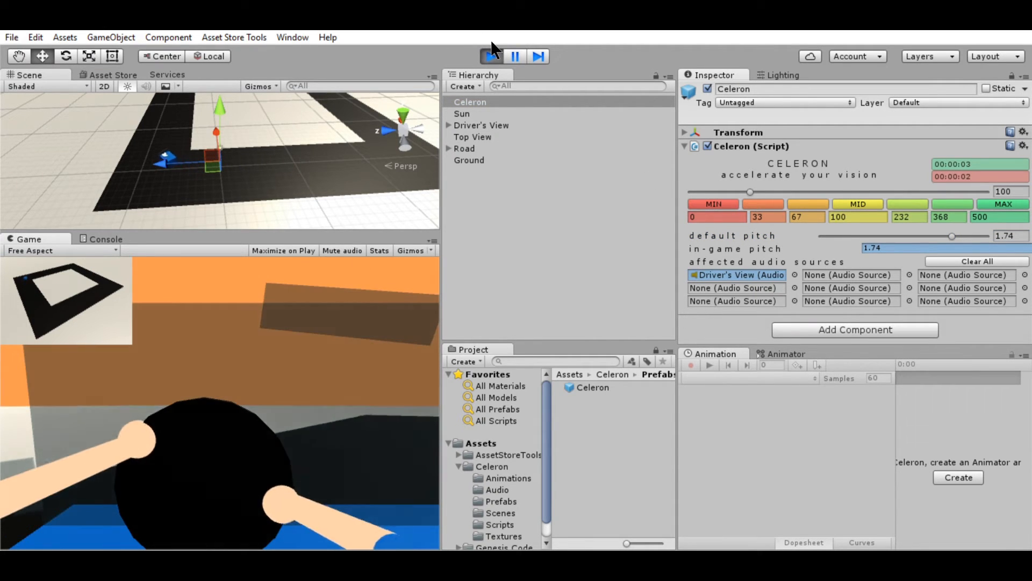
left_click(491, 56)
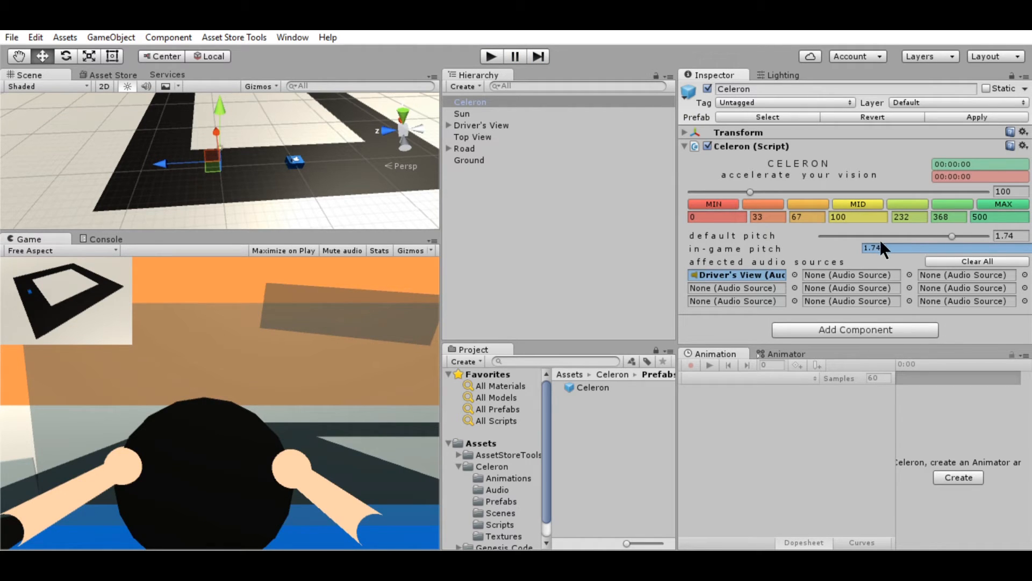
left_click_drag(952, 236, 952, 236)
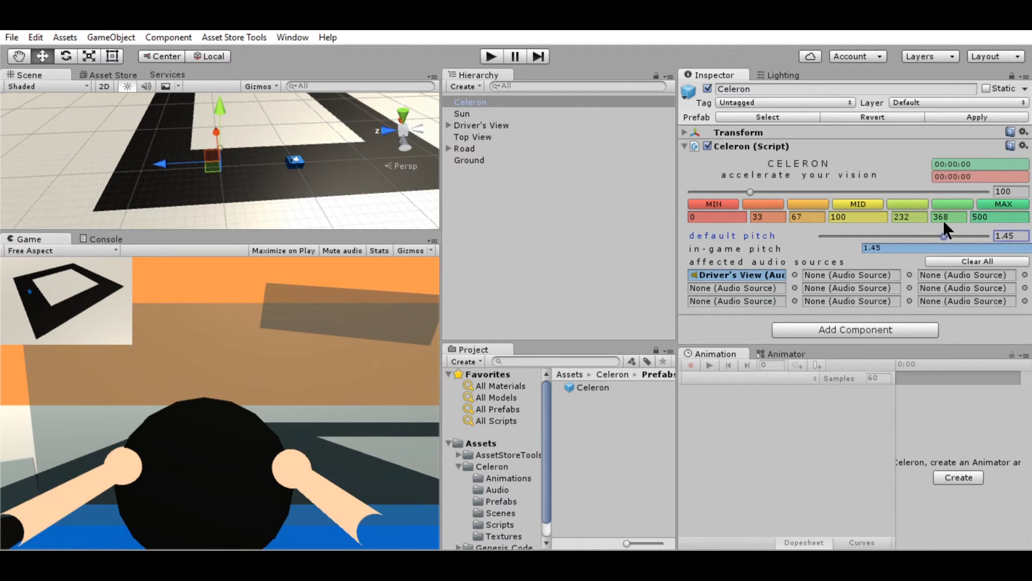
left_click_drag(935, 236, 945, 236)
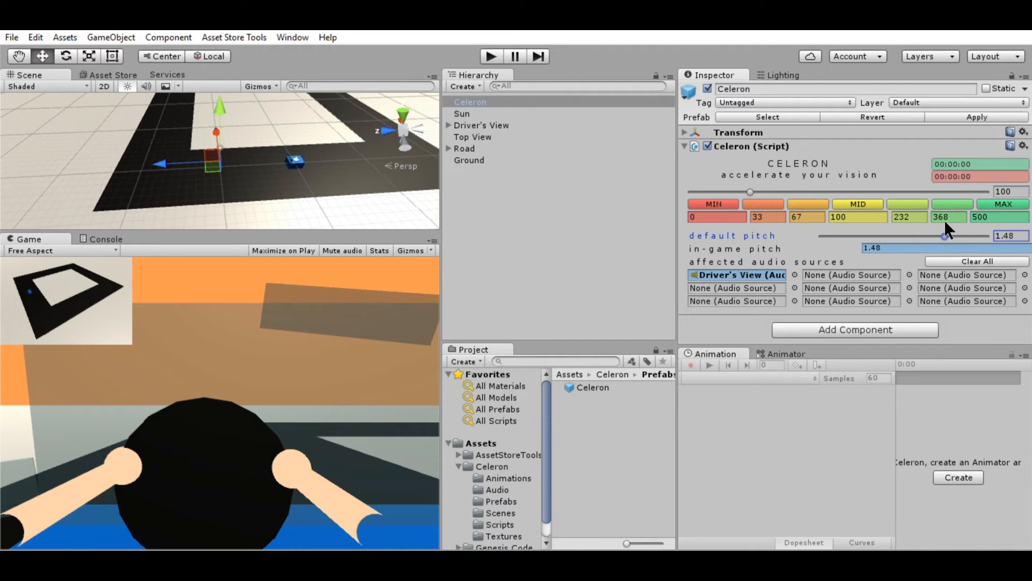
left_click_drag(943, 236, 928, 235)
type("1.5")
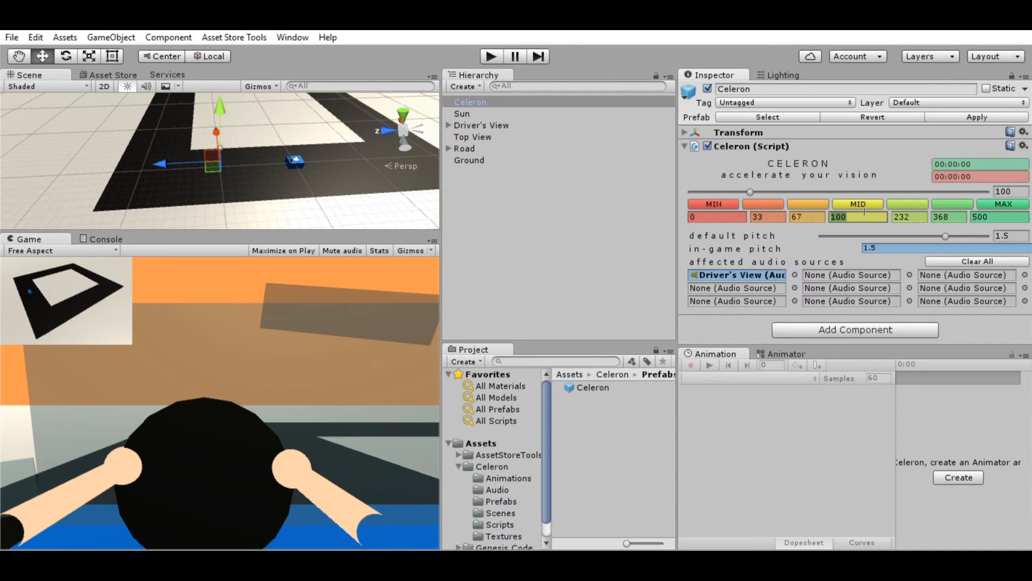
mouse_move(892, 241)
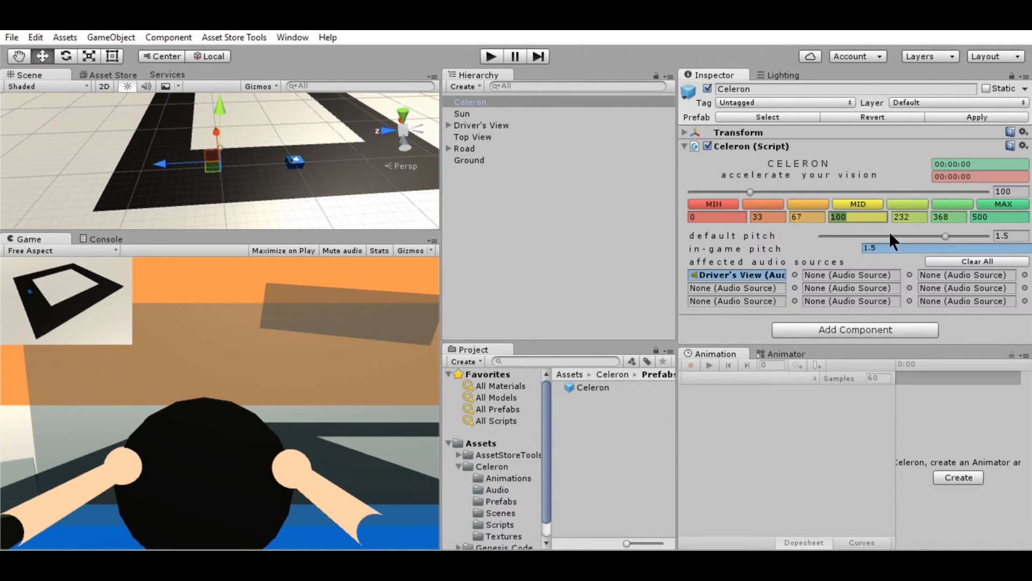
mouse_move(912, 236)
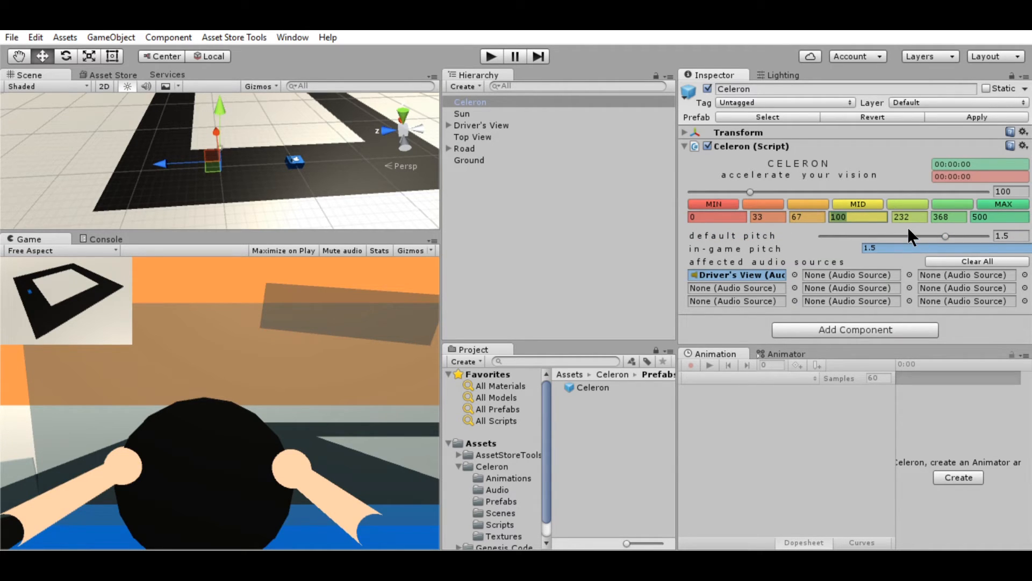
mouse_move(497, 45)
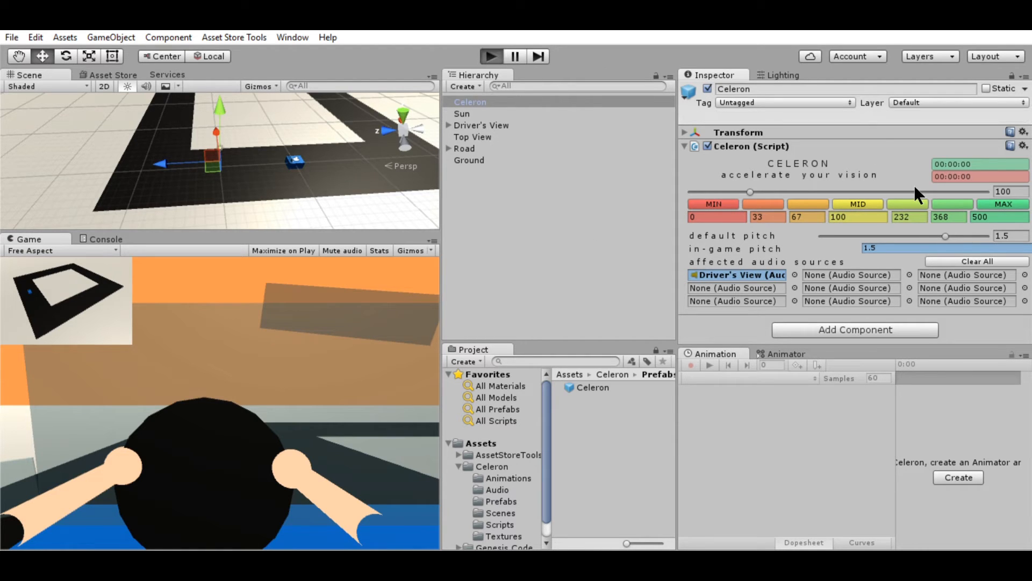
left_click(491, 57)
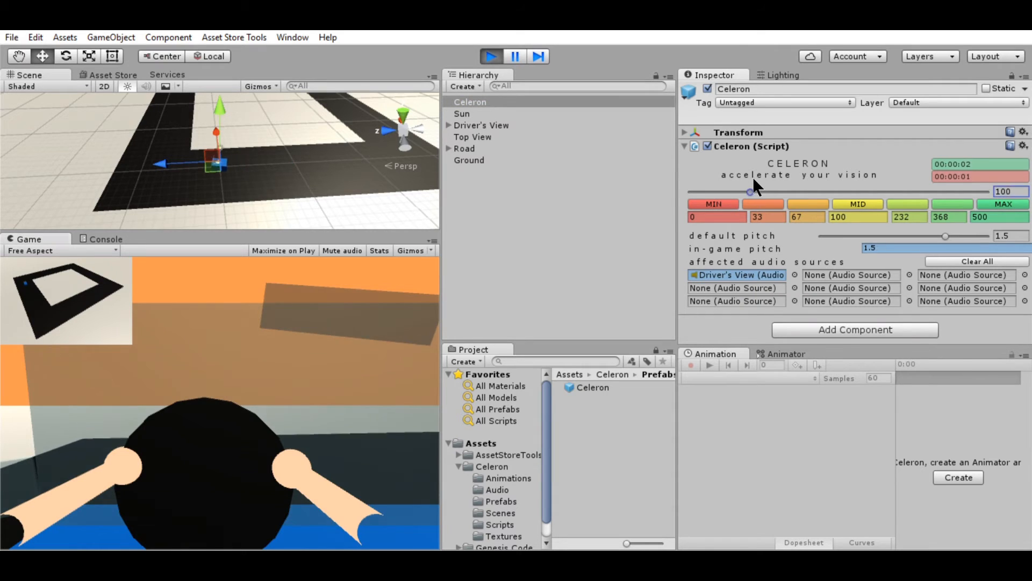
left_click_drag(750, 191, 841, 191)
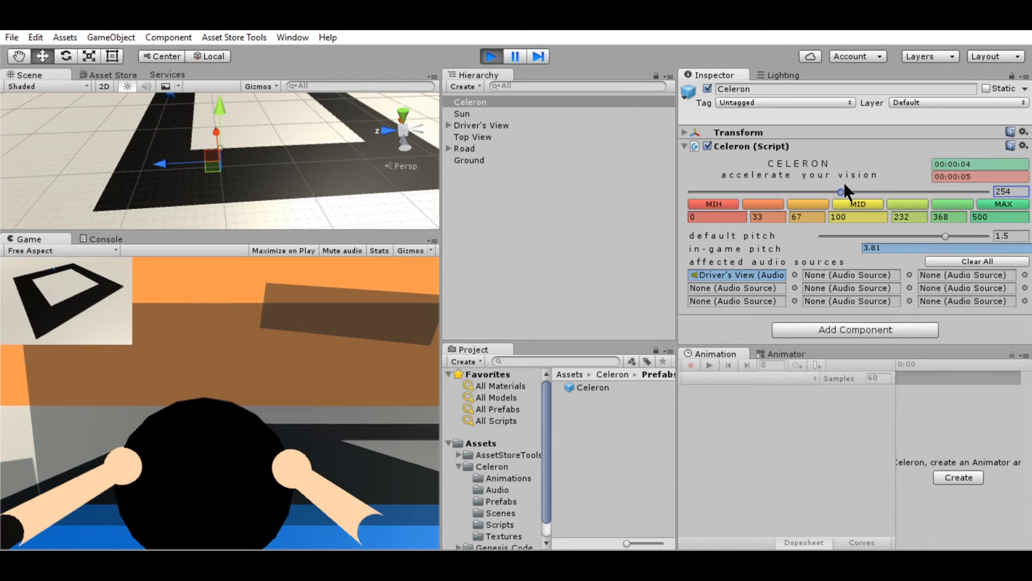
left_click_drag(841, 191, 880, 191)
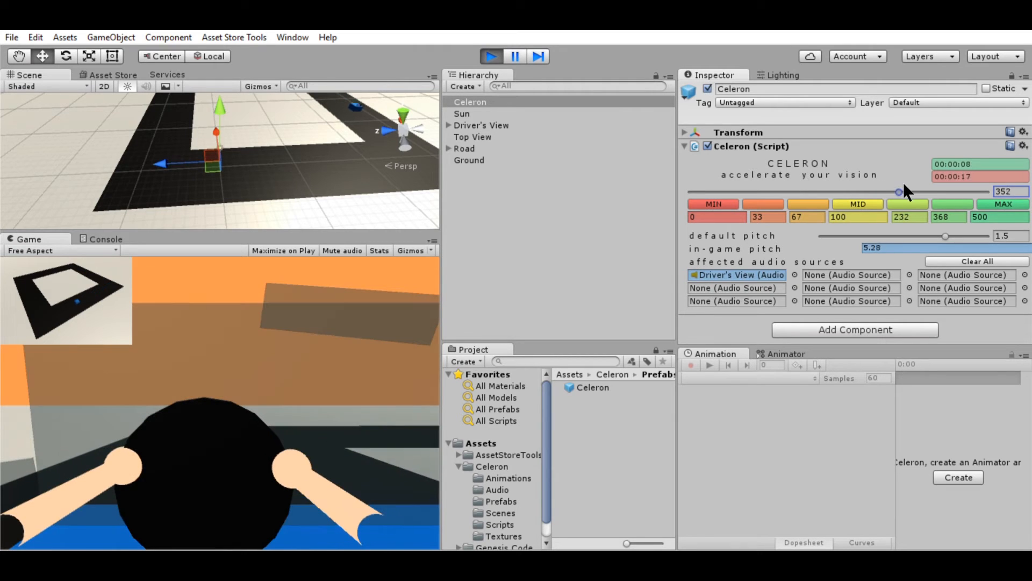
left_click_drag(898, 192, 784, 192)
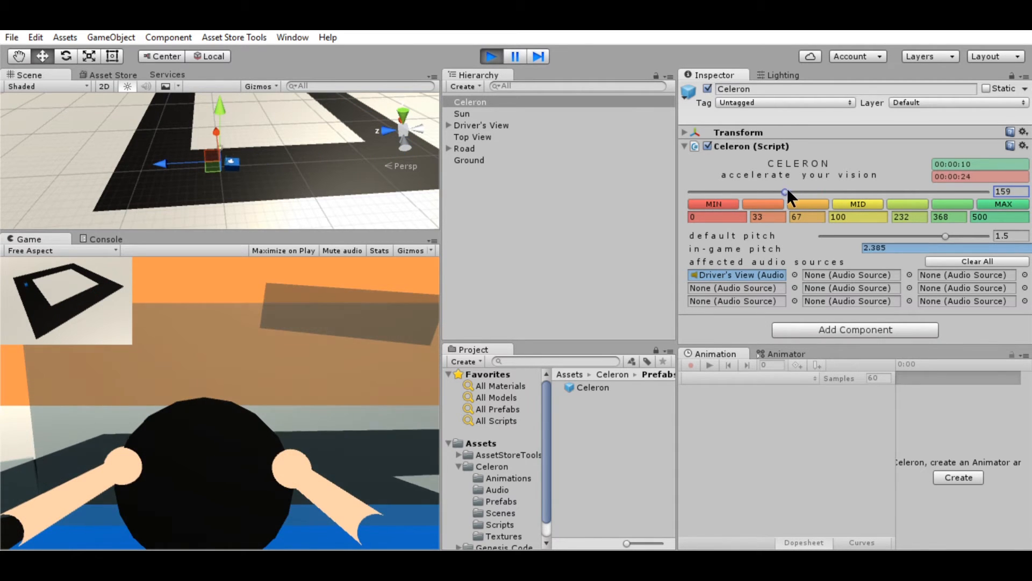
left_click_drag(784, 191, 724, 192)
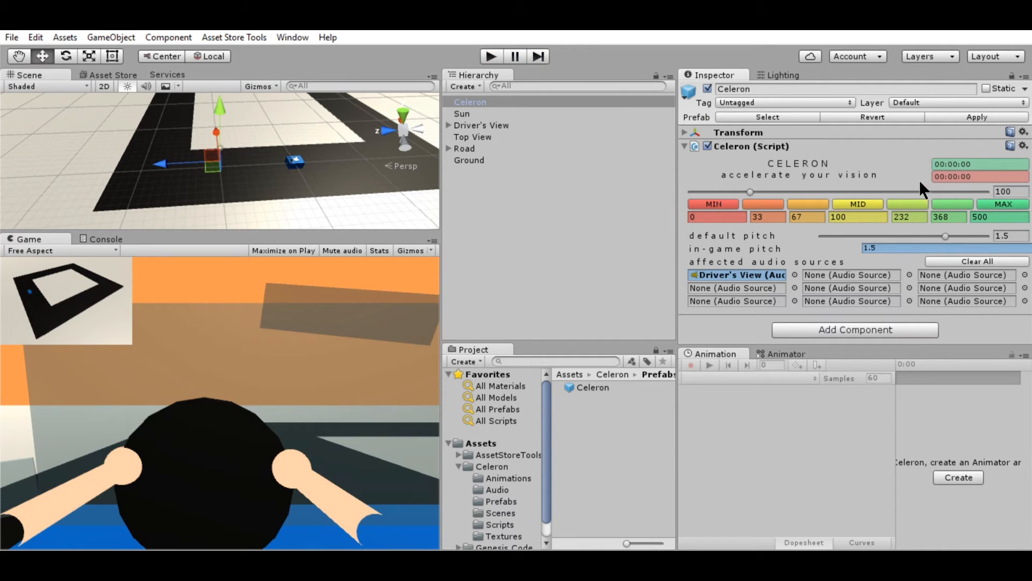
mouse_move(881, 197)
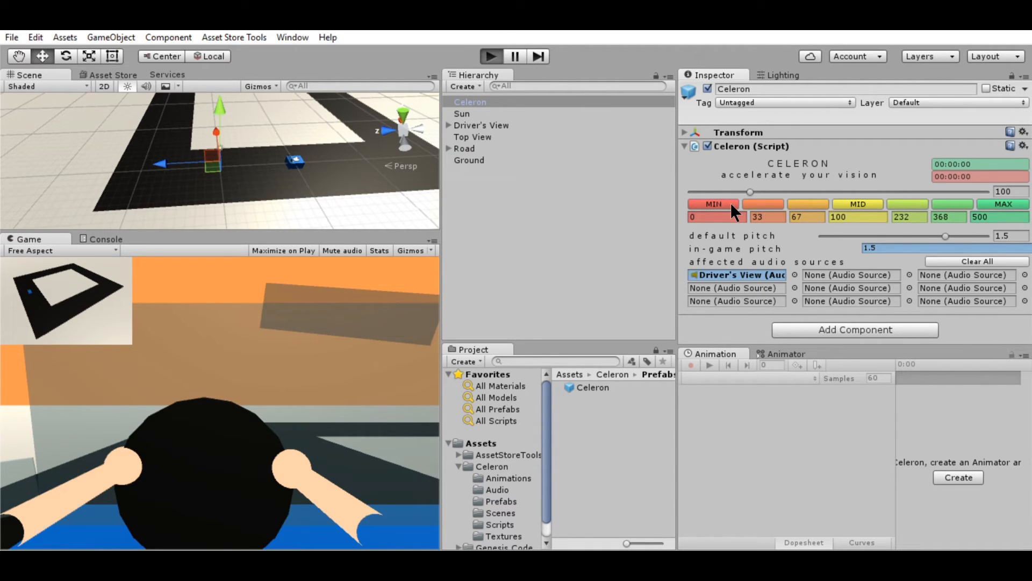
left_click(492, 56)
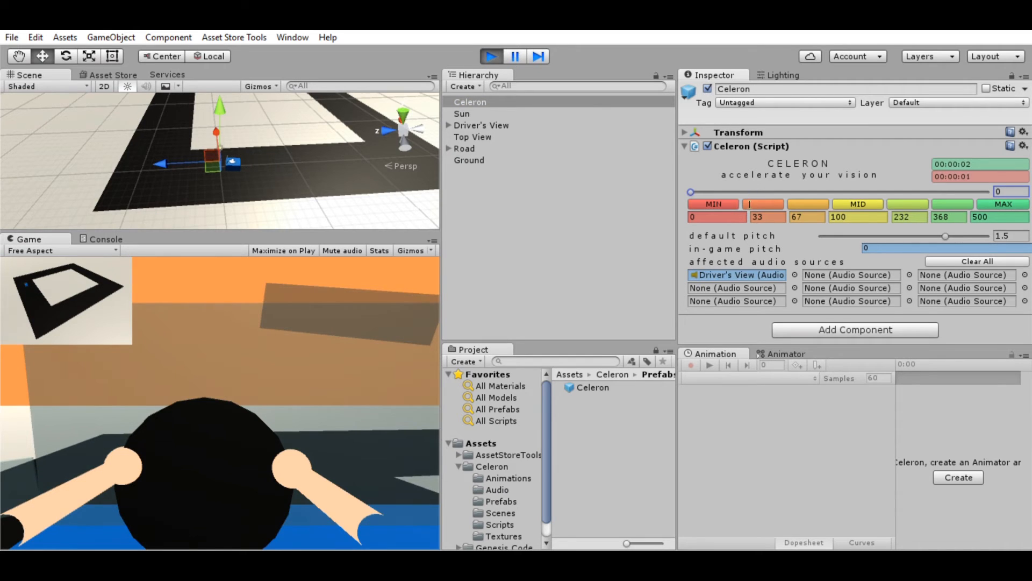
left_click_drag(690, 191, 751, 191)
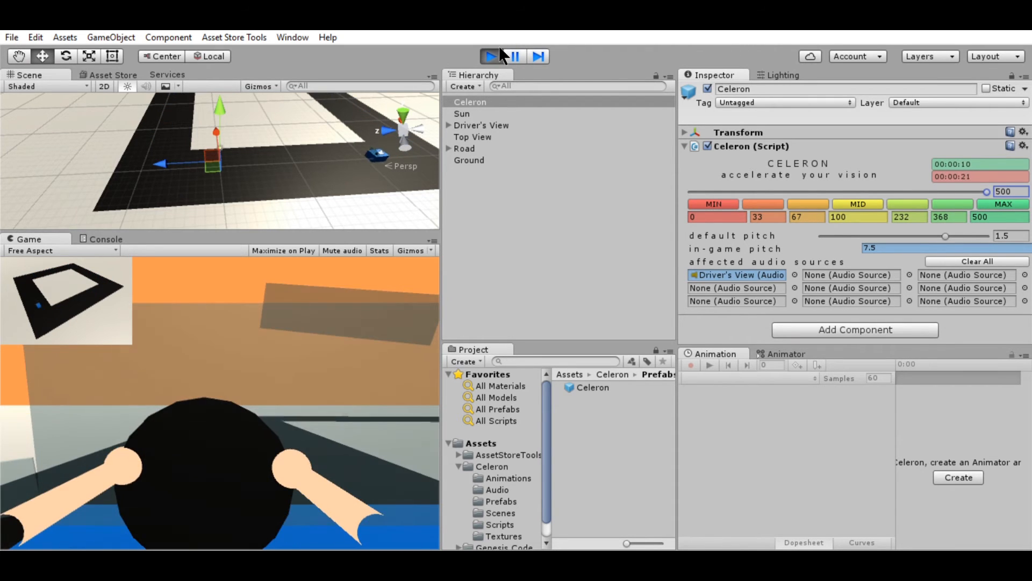
left_click(493, 56)
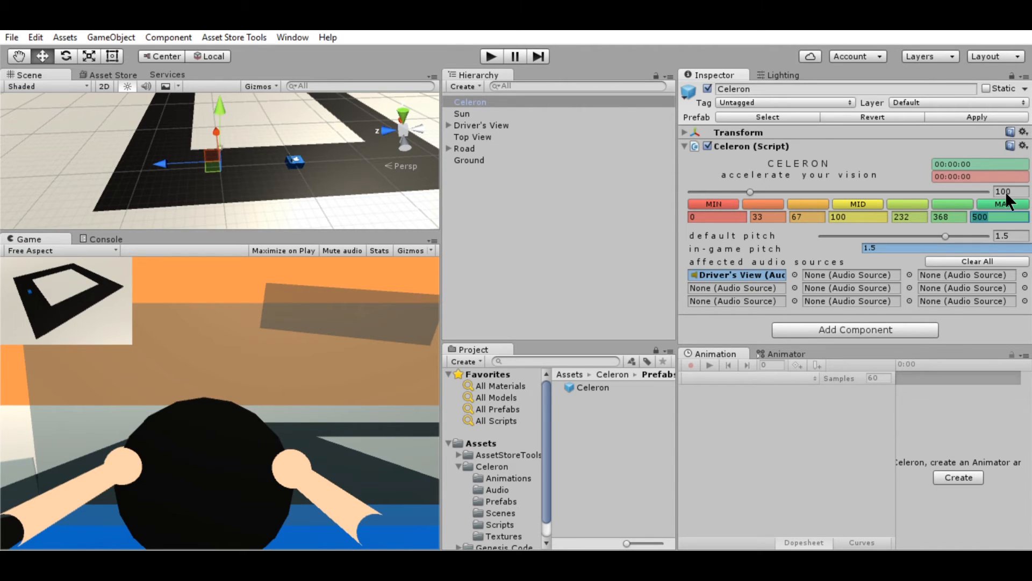
mouse_move(991, 218)
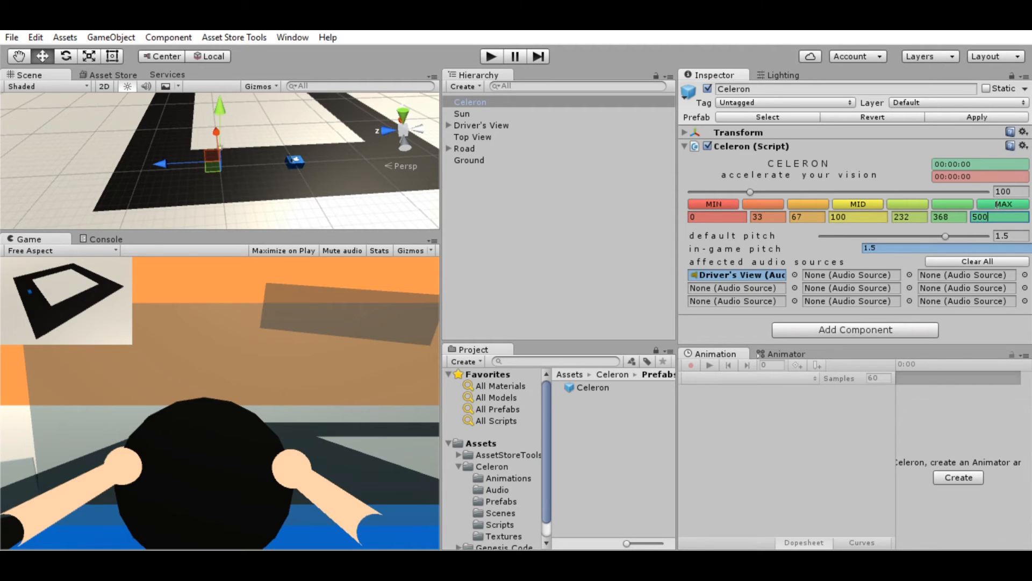
mouse_move(961, 215)
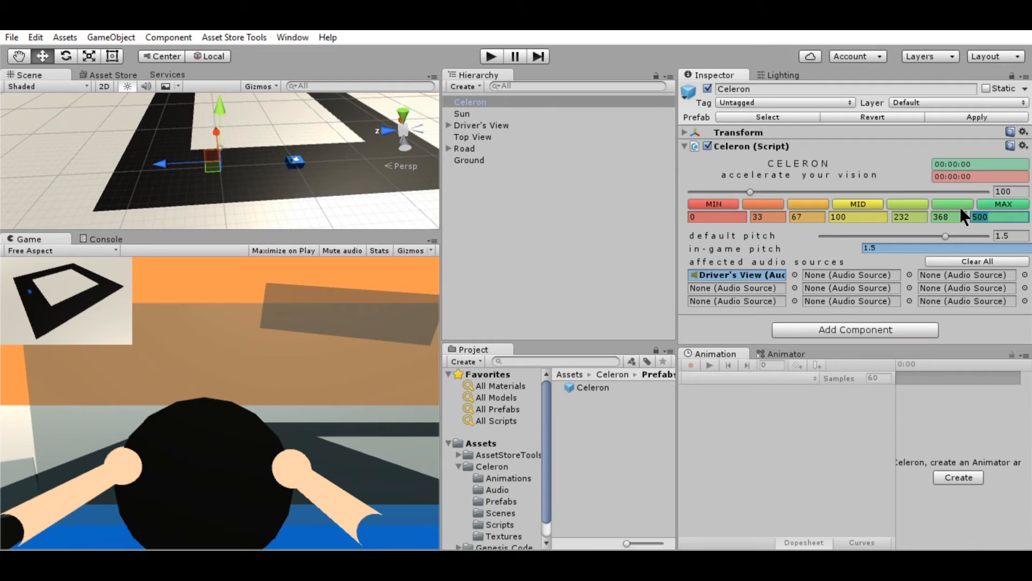
mouse_move(908, 206)
type("1000")
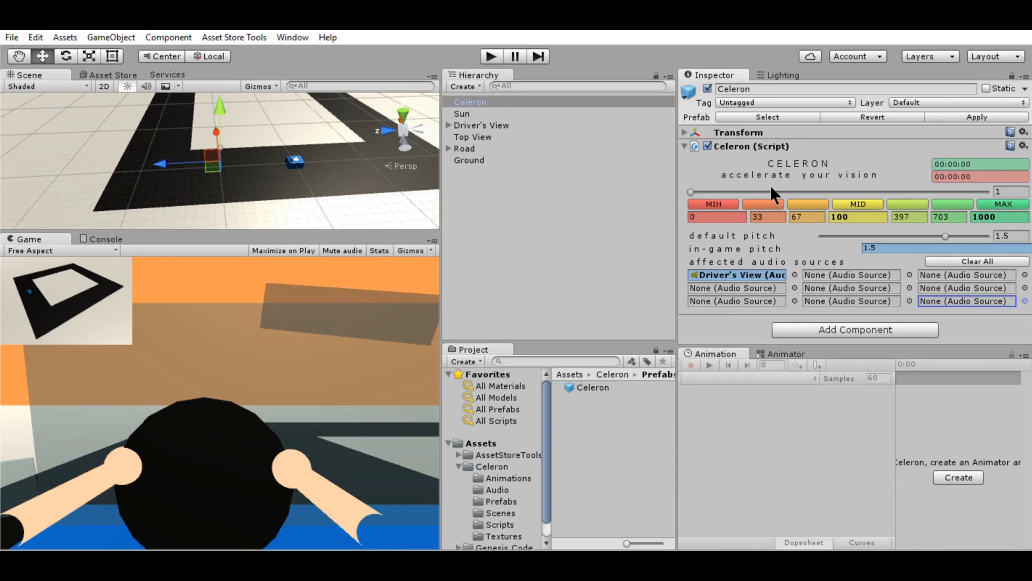
mouse_move(495, 44)
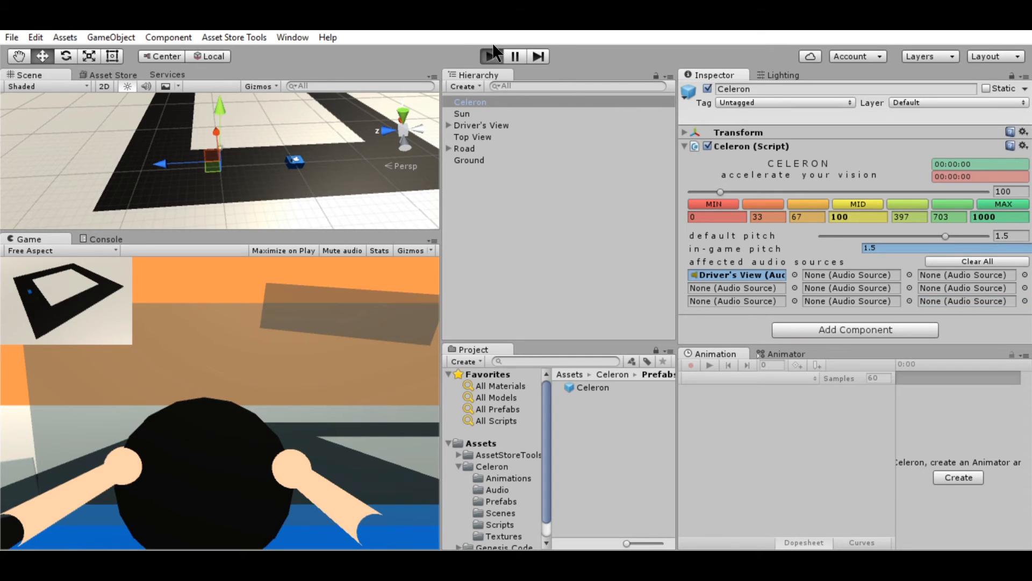
- Run the scene to test the new 1000 maximum speed
left_click(490, 56)
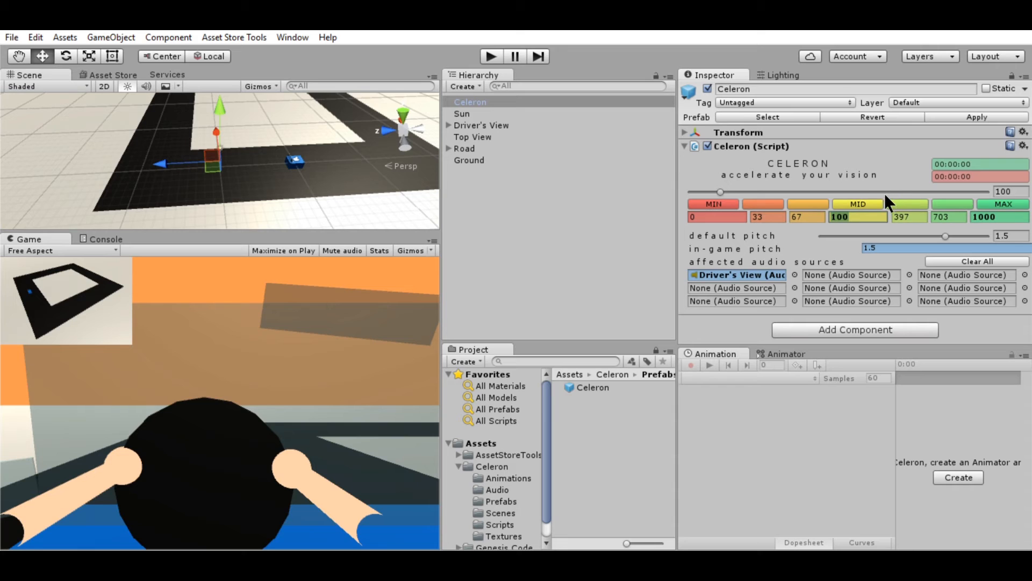
mouse_move(875, 190)
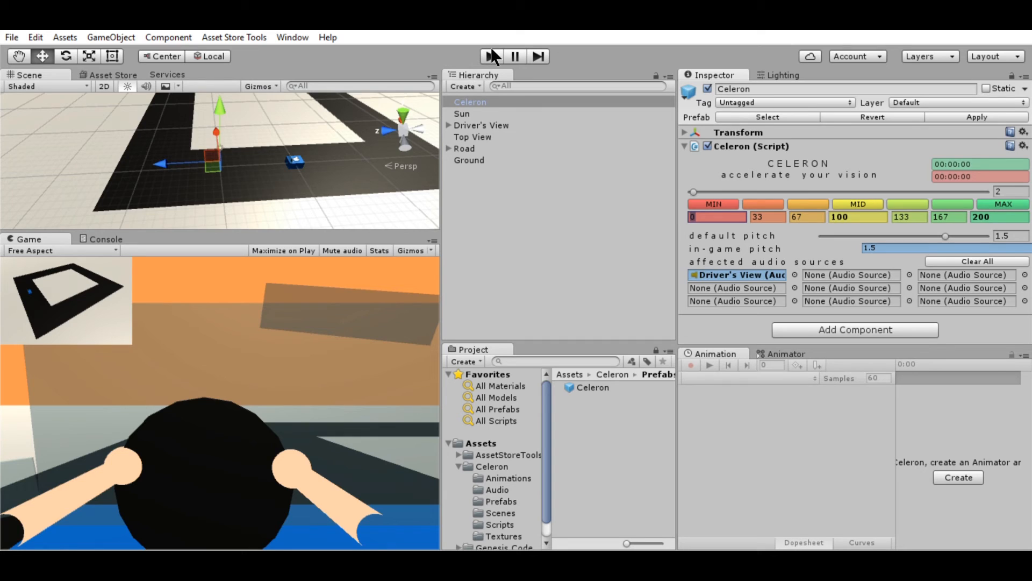
- Run the scene with the 200 maximum and drag the speed slider while it plays
left_click(491, 56)
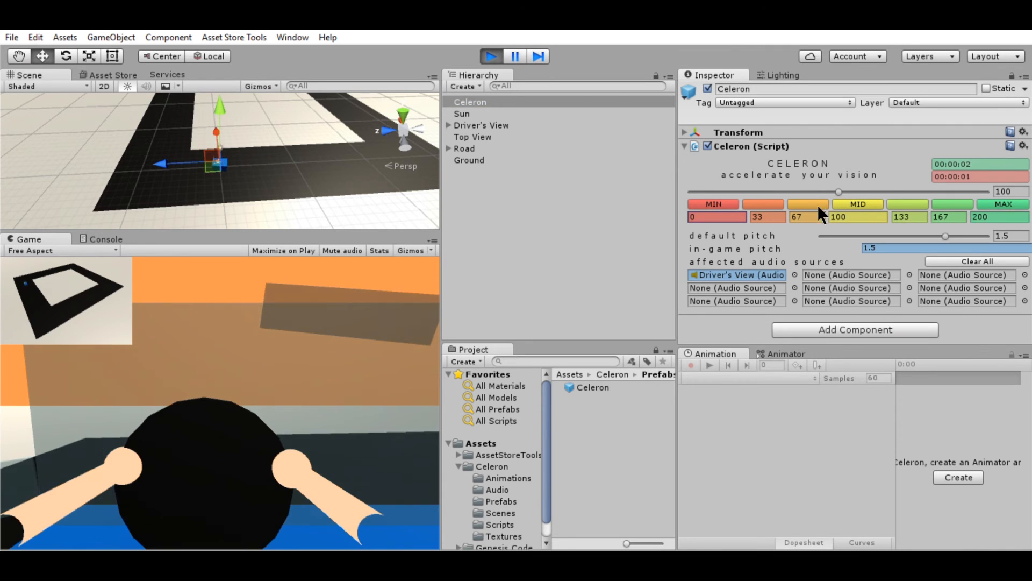
left_click_drag(838, 192, 740, 192)
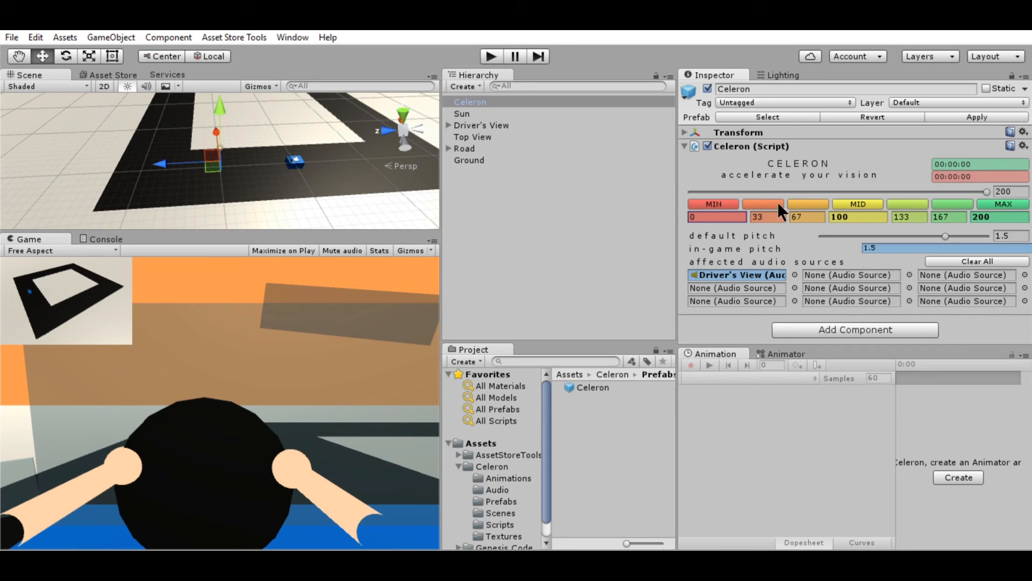
mouse_move(909, 212)
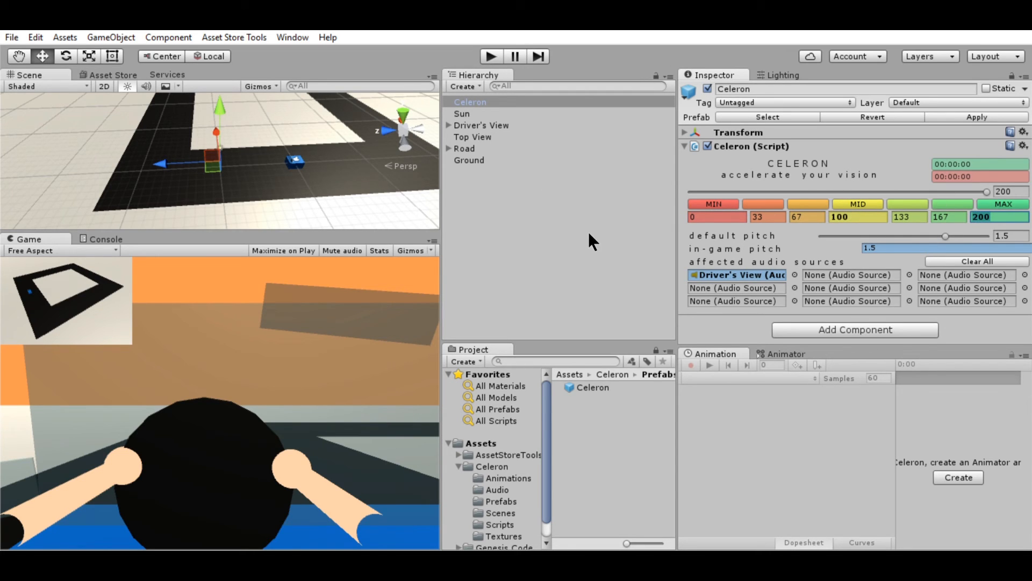
mouse_move(714, 155)
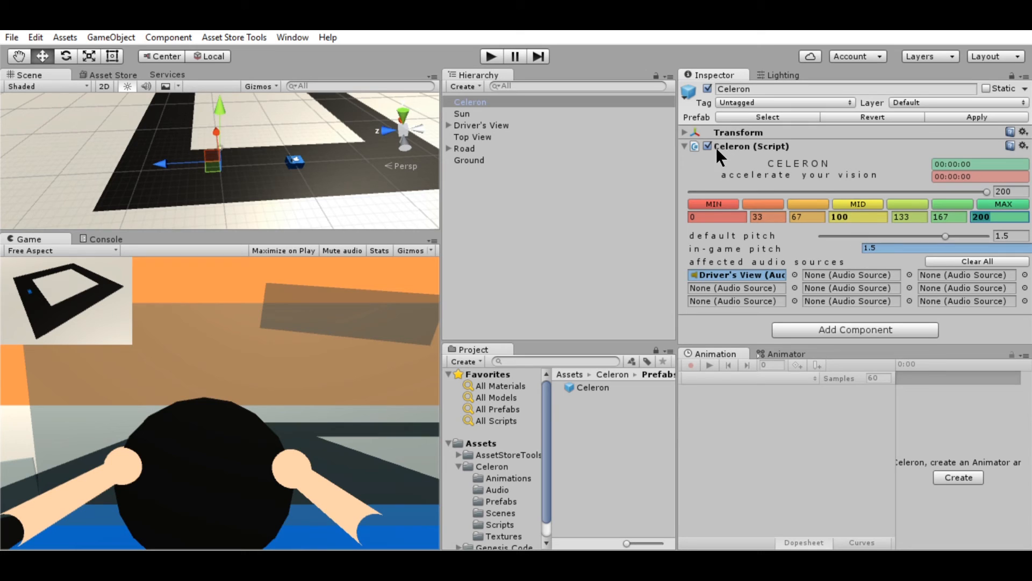
mouse_move(887, 182)
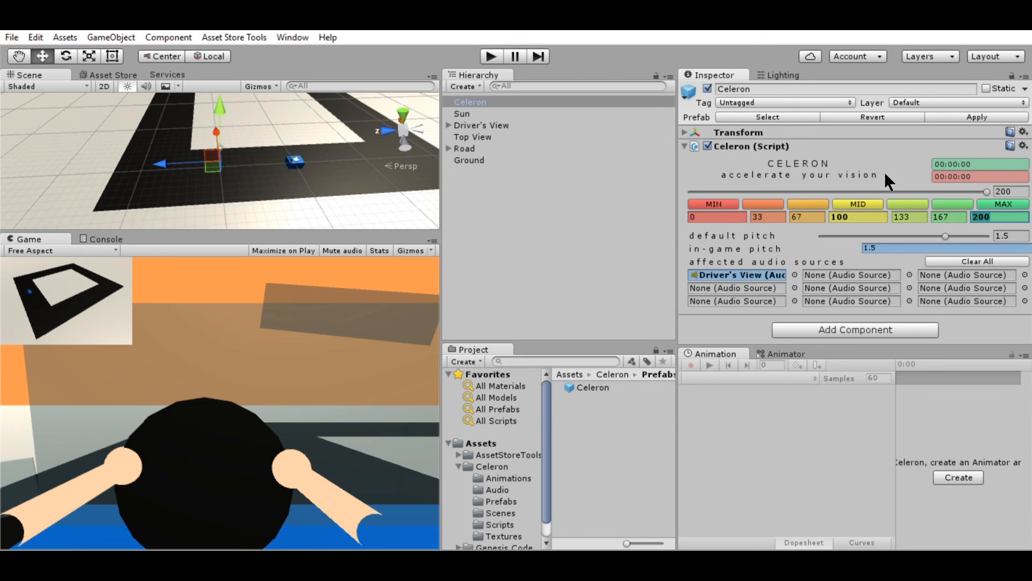
mouse_move(804, 159)
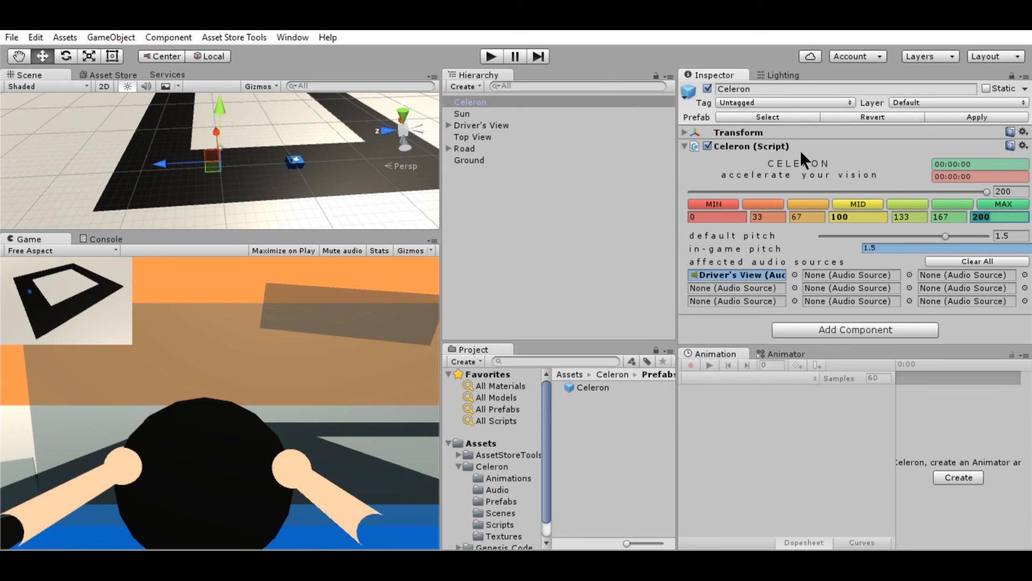
mouse_move(833, 153)
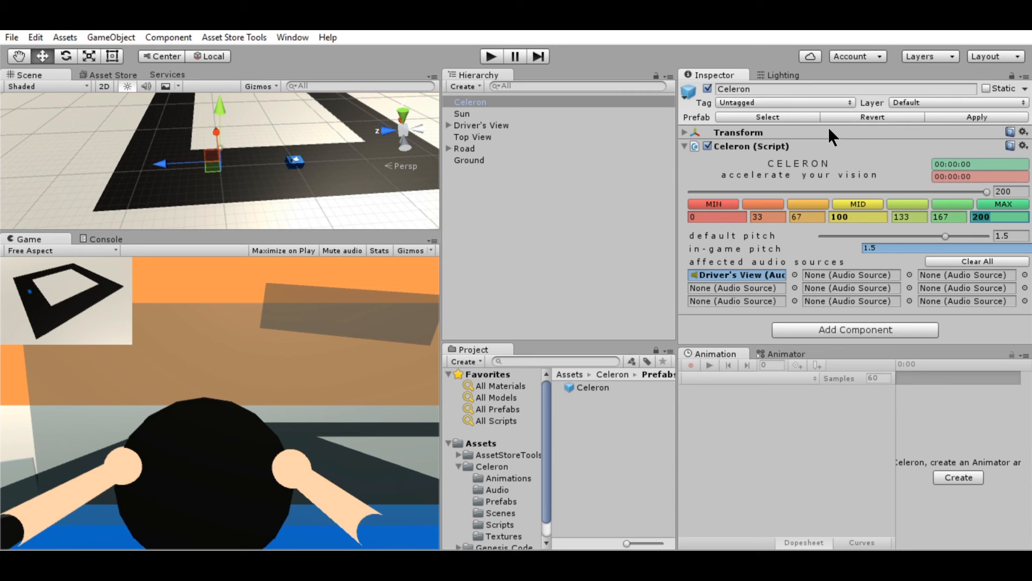
left_click(851, 275)
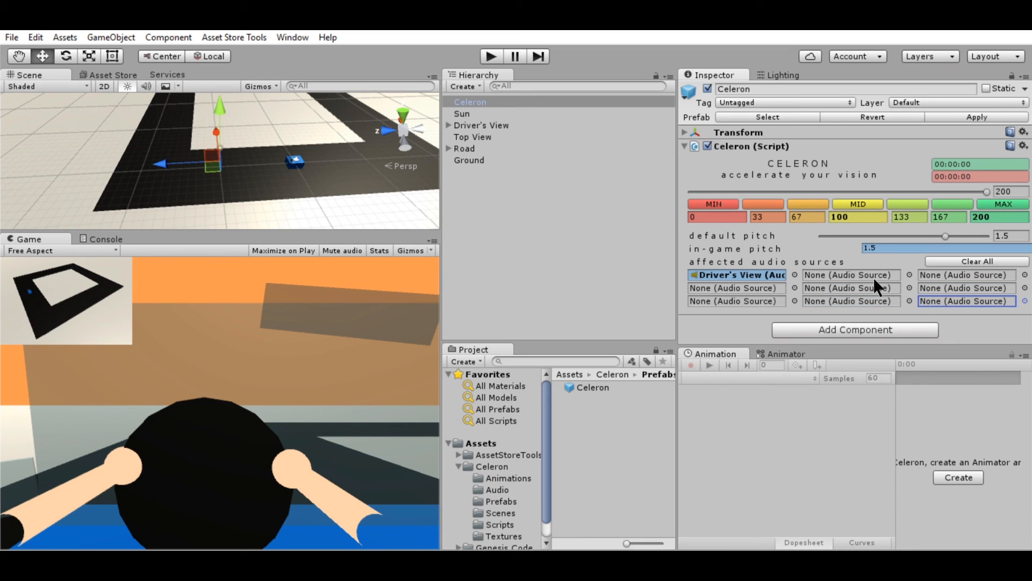
mouse_move(918, 234)
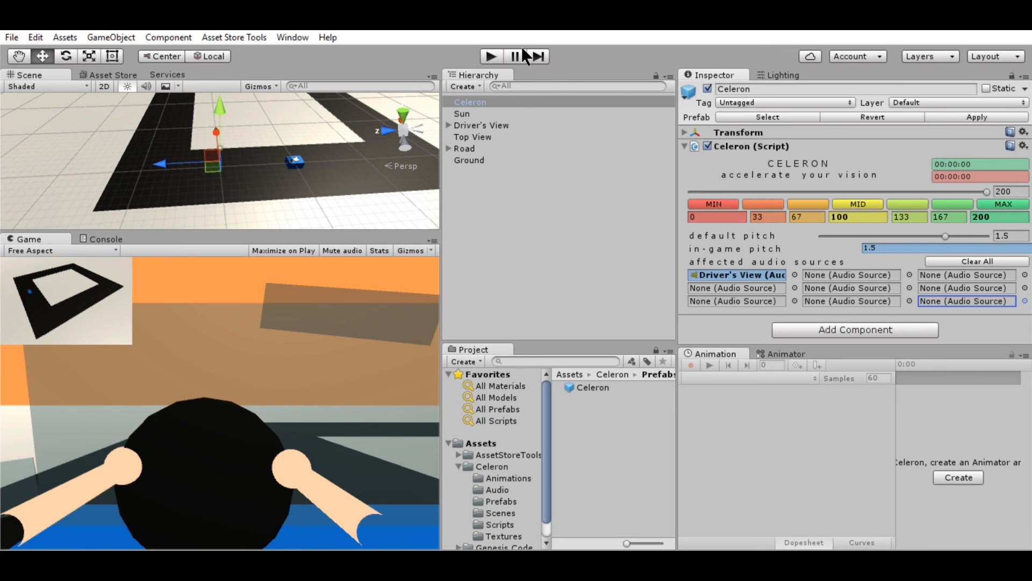
left_click(490, 56)
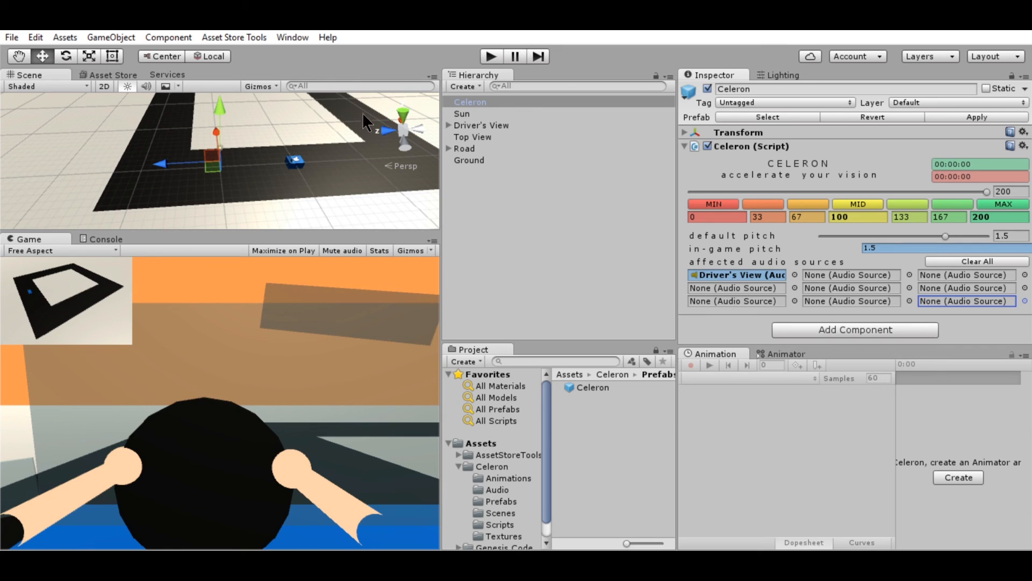
mouse_move(531, 425)
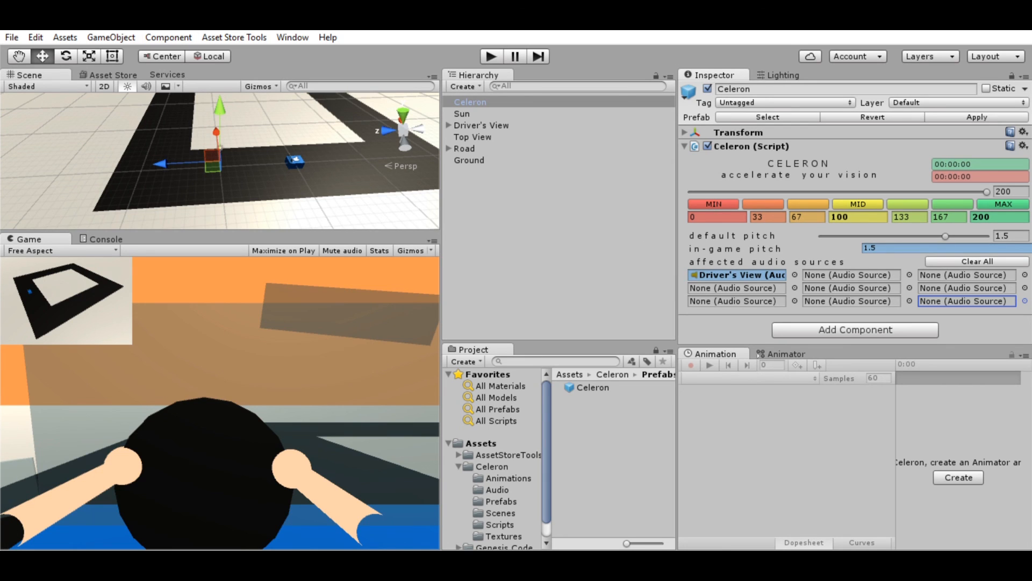
mouse_move(9, 528)
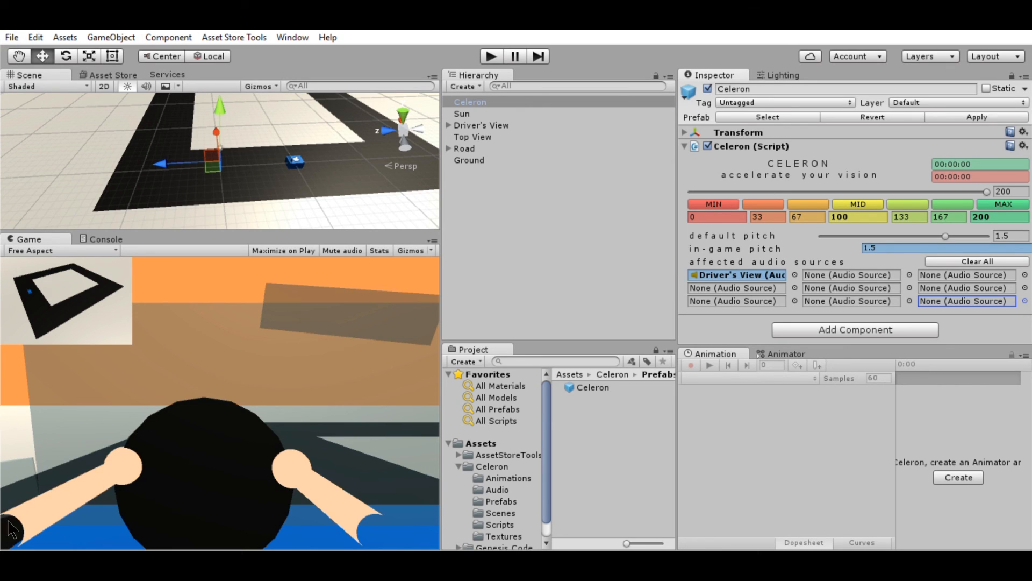
mouse_move(5, 142)
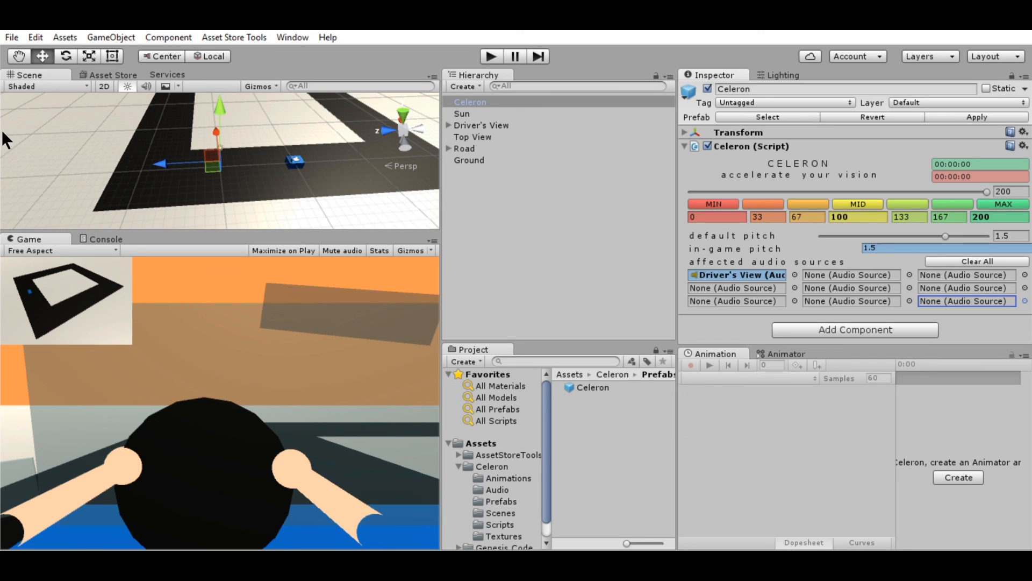
mouse_move(6, 478)
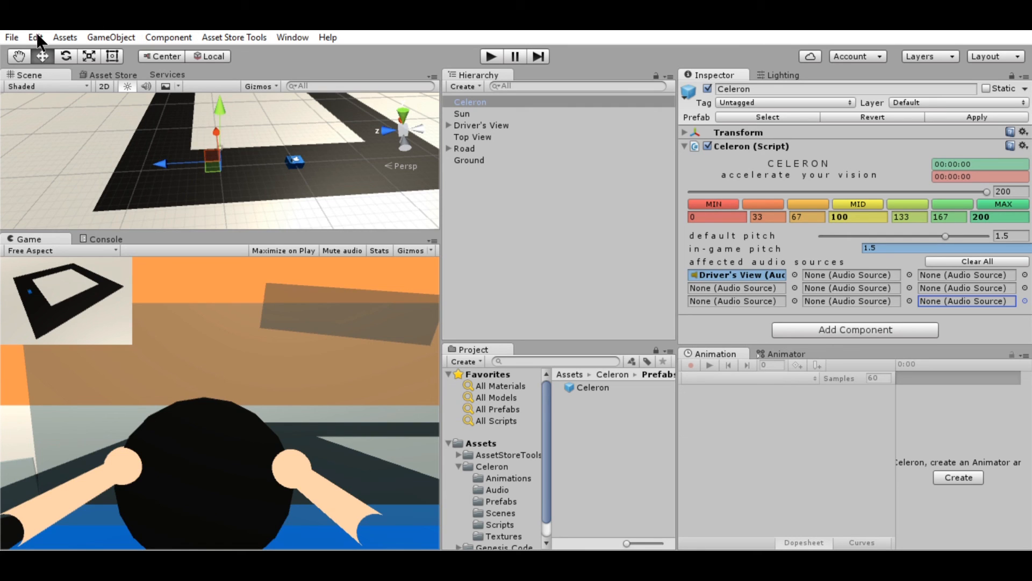
mouse_move(4, 166)
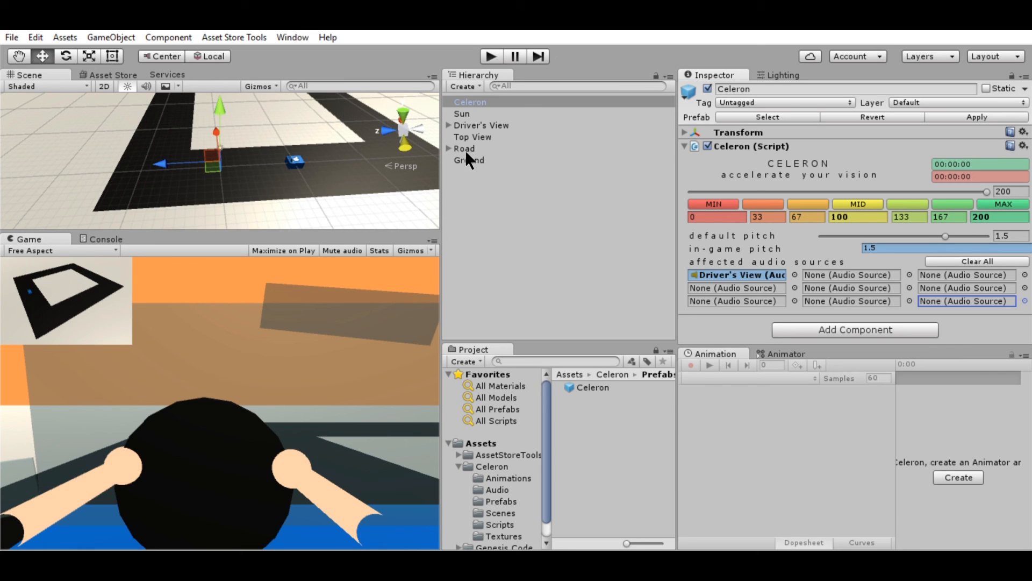
left_click(482, 125)
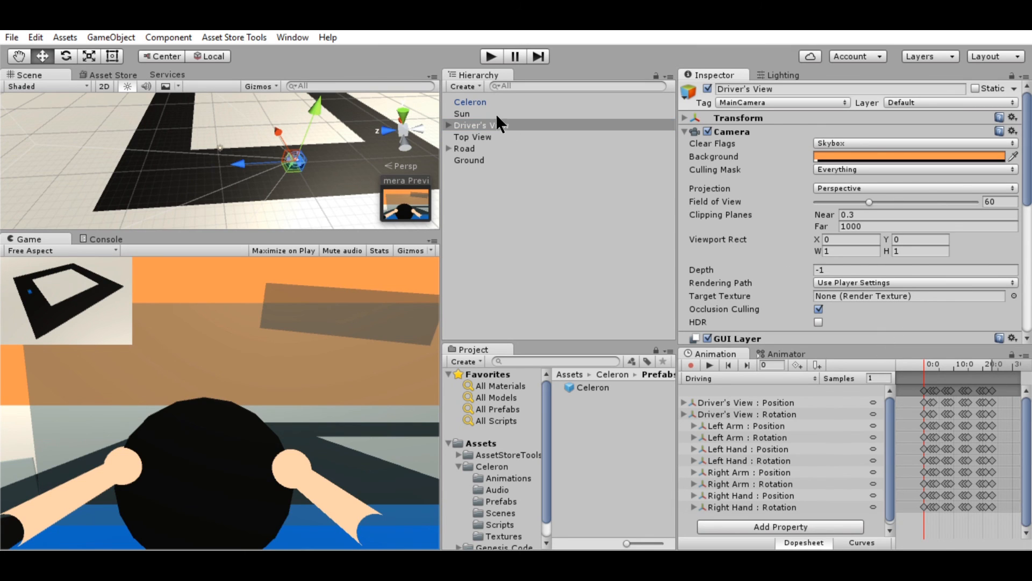
left_click(464, 148)
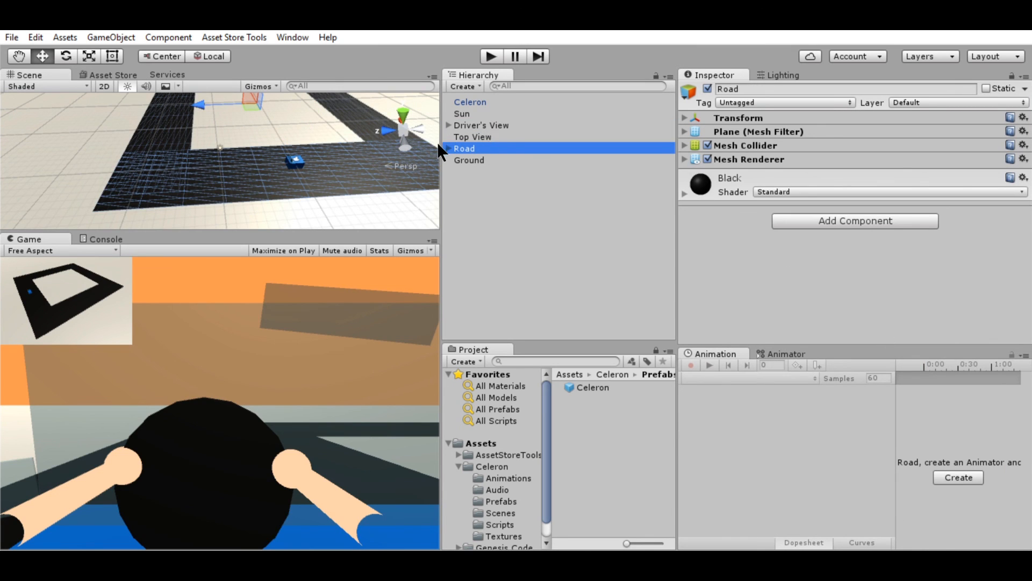
left_click(473, 137)
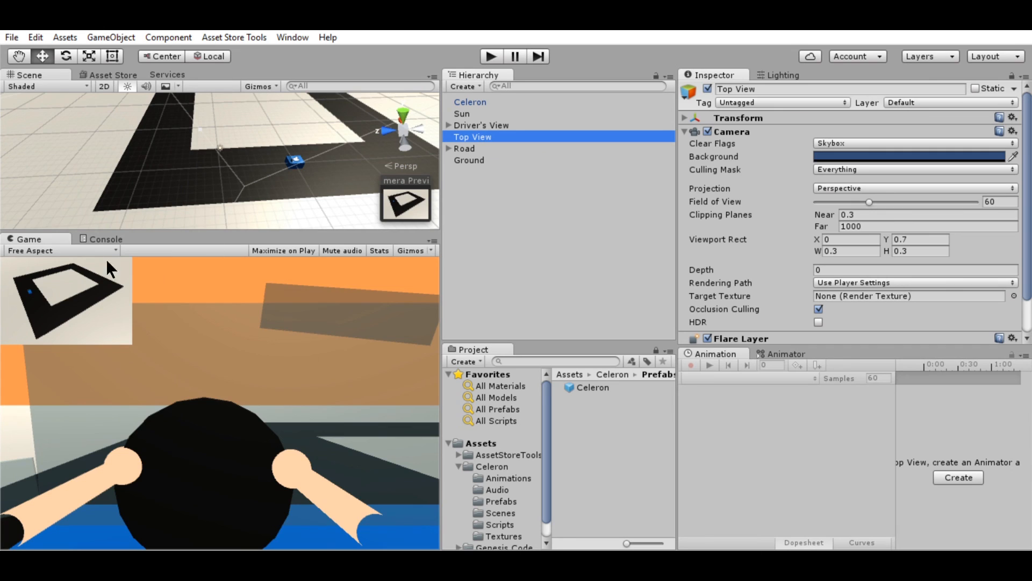
mouse_move(148, 351)
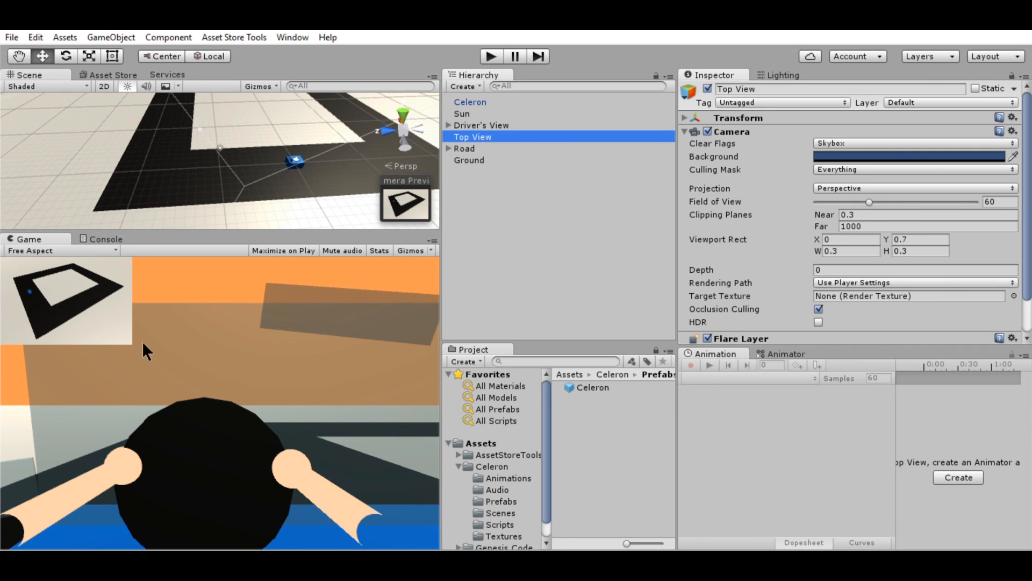
mouse_move(180, 320)
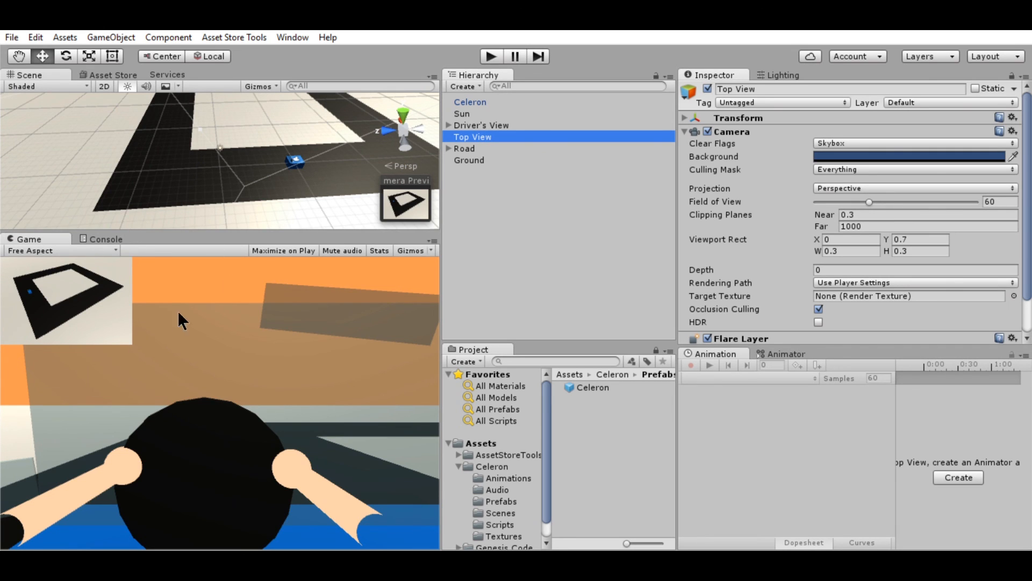
mouse_move(521, 80)
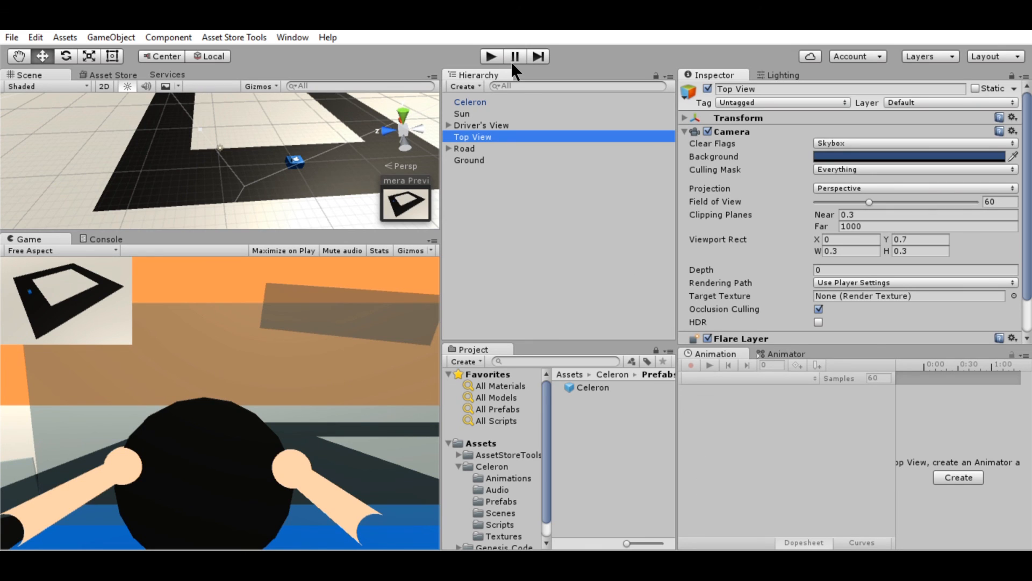
left_click(469, 101)
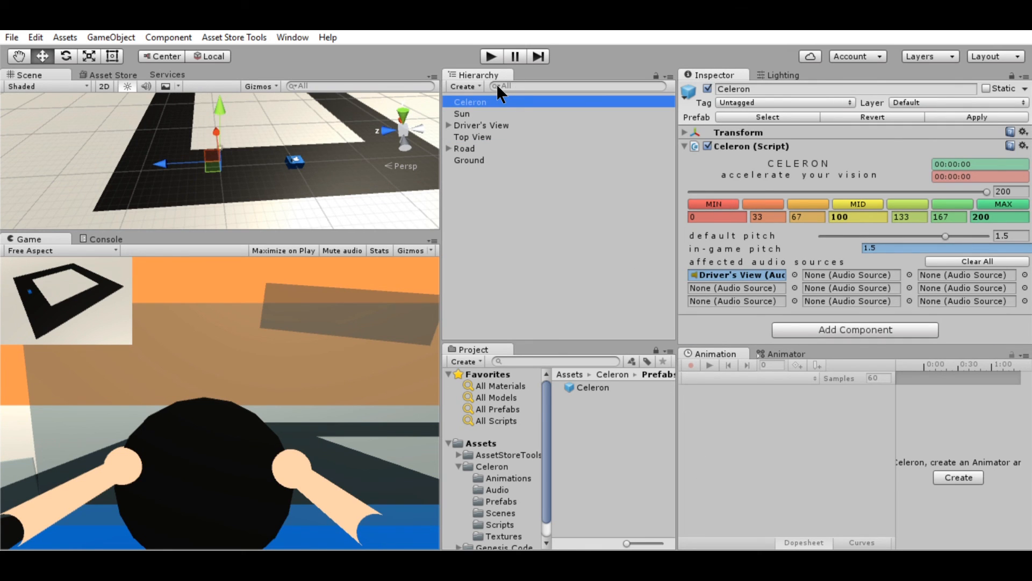
mouse_move(637, 99)
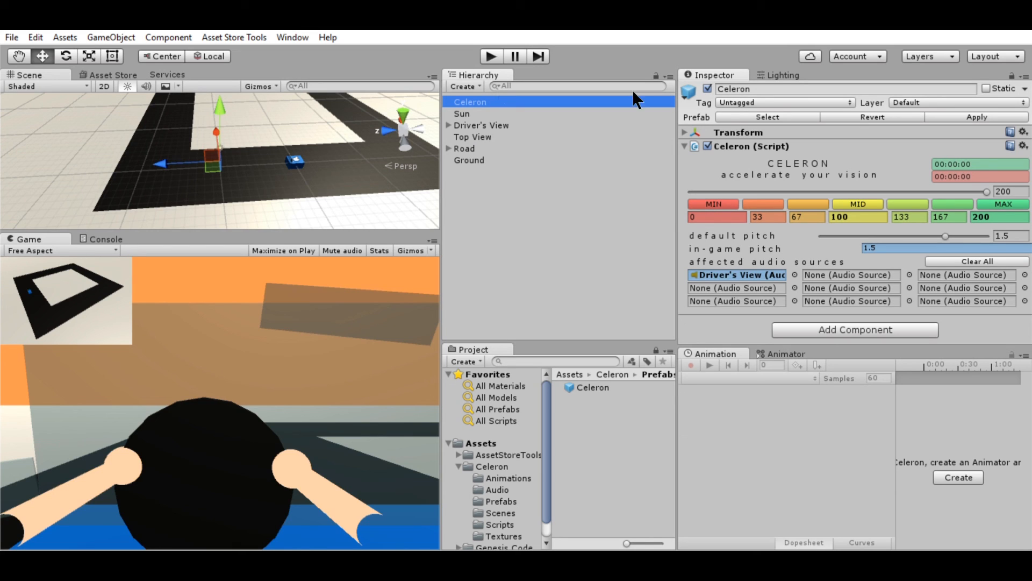
mouse_move(758, 185)
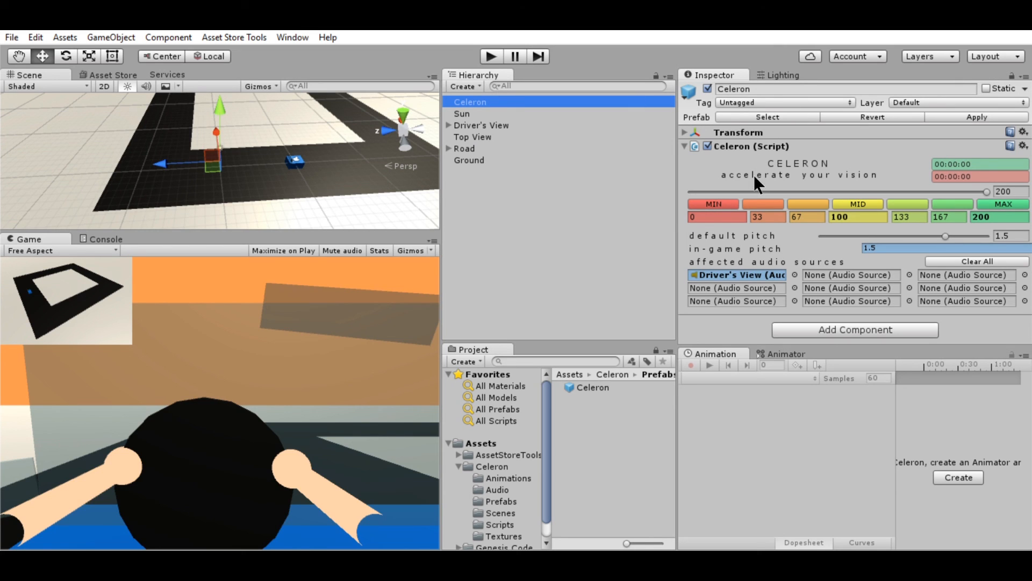